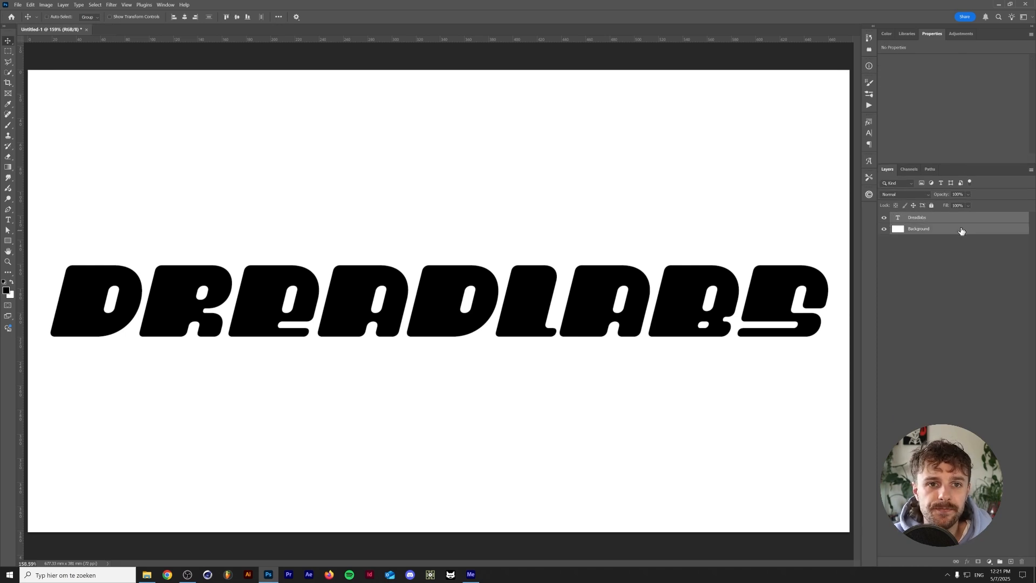
# Convert the DREADLABS text layer to a smart object and apply Mosaic with cell size 10
pyautogui.rightClick(916, 218)
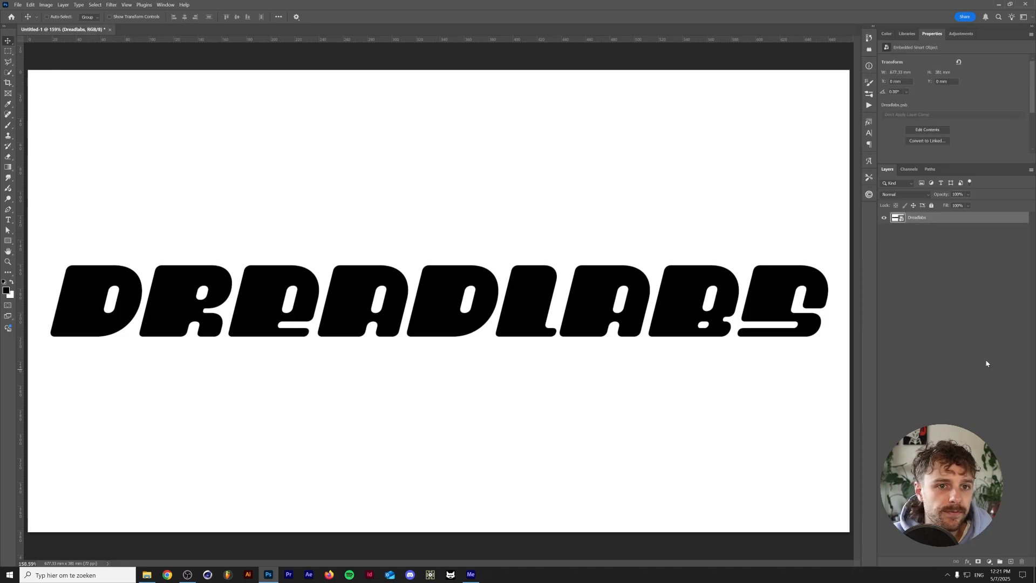
pyautogui.click(110, 5)
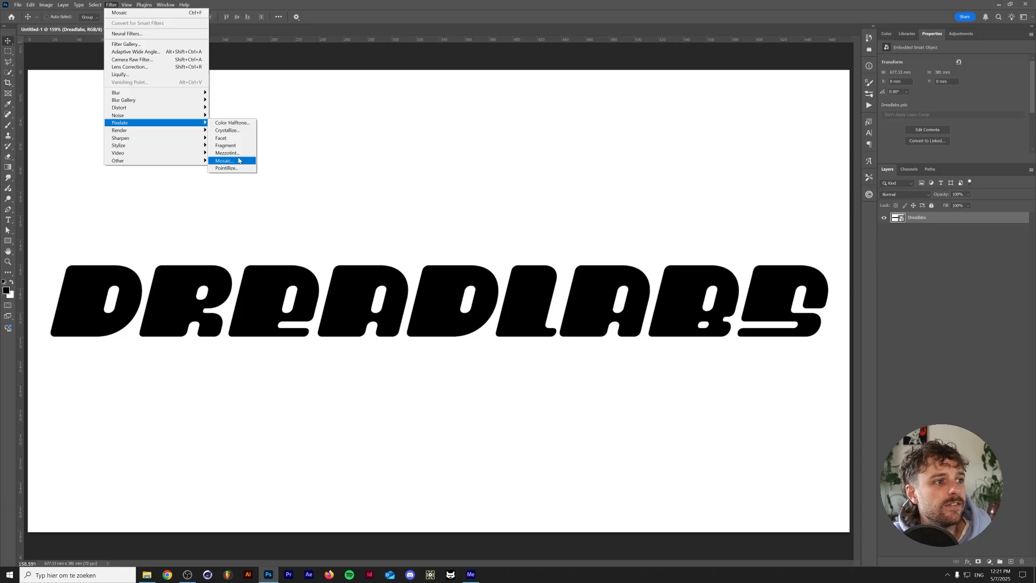
pyautogui.click(224, 161)
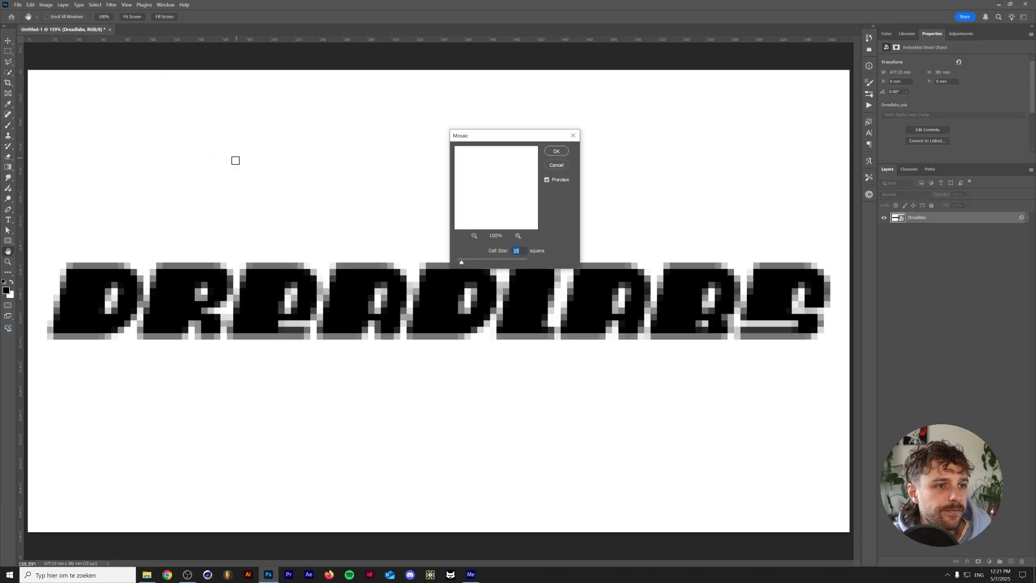
pyautogui.moveTo(531, 182)
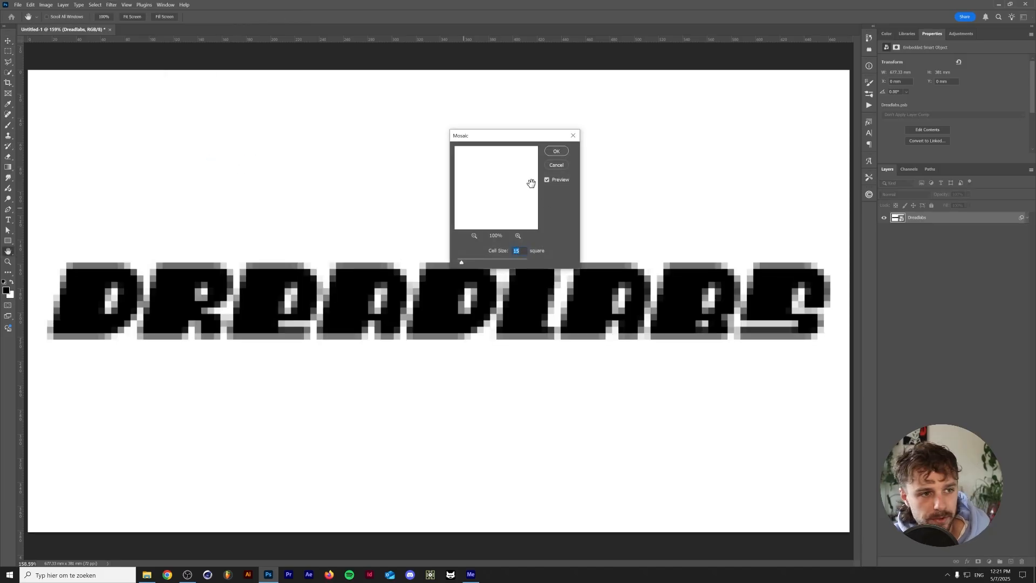
pyautogui.write('10')
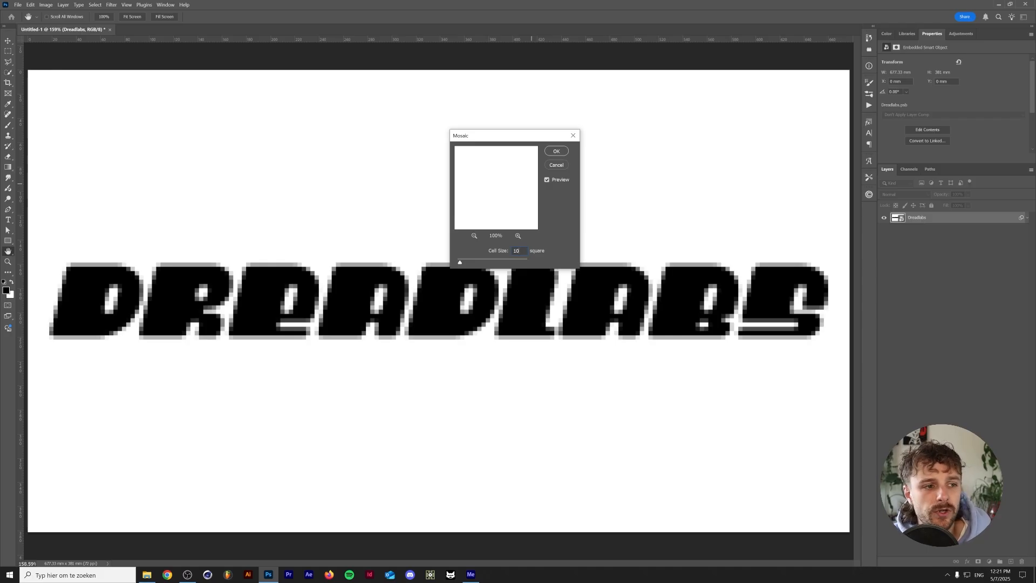
pyautogui.click(556, 150)
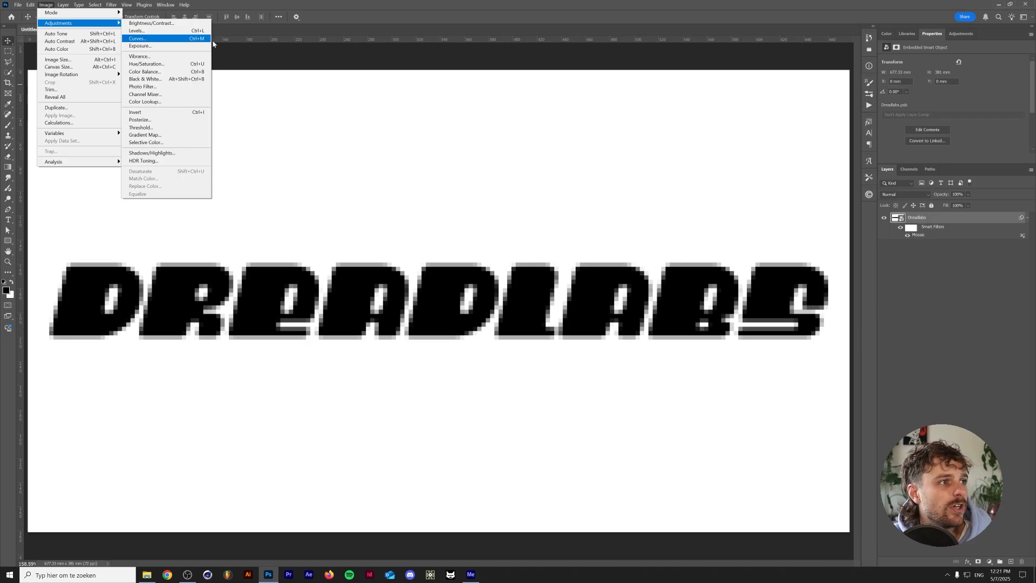
# Apply a Threshold adjustment at level about 86 to the pixelated DREADLABS letters
pyautogui.click(141, 128)
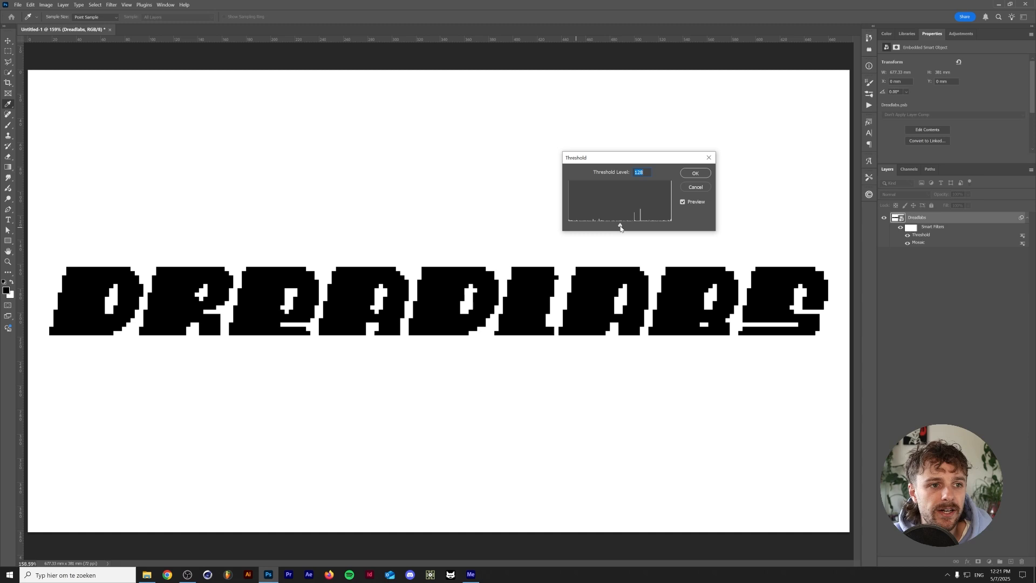
pyautogui.moveTo(619, 218); pyautogui.dragTo(598, 218)
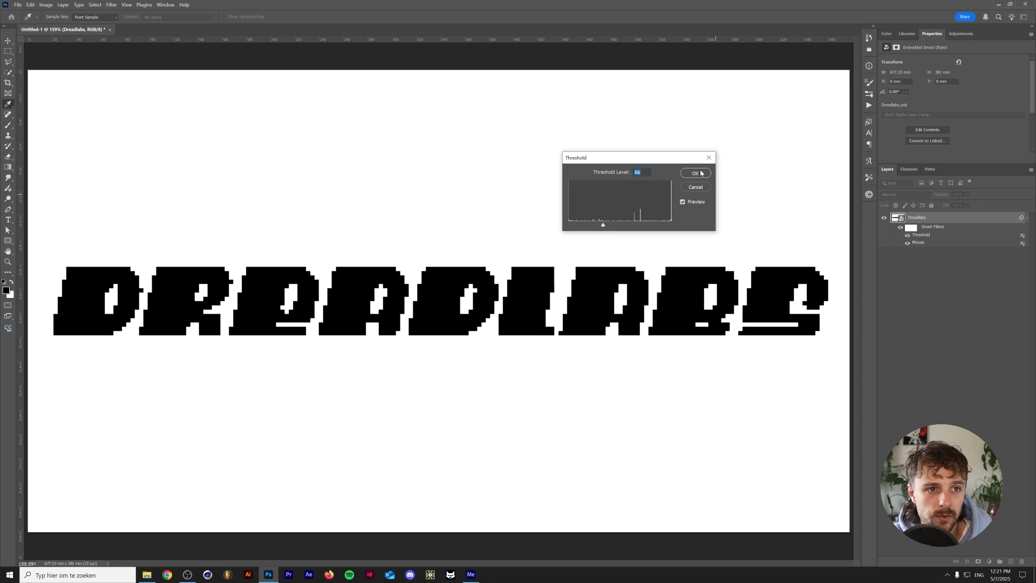
pyautogui.click(695, 173)
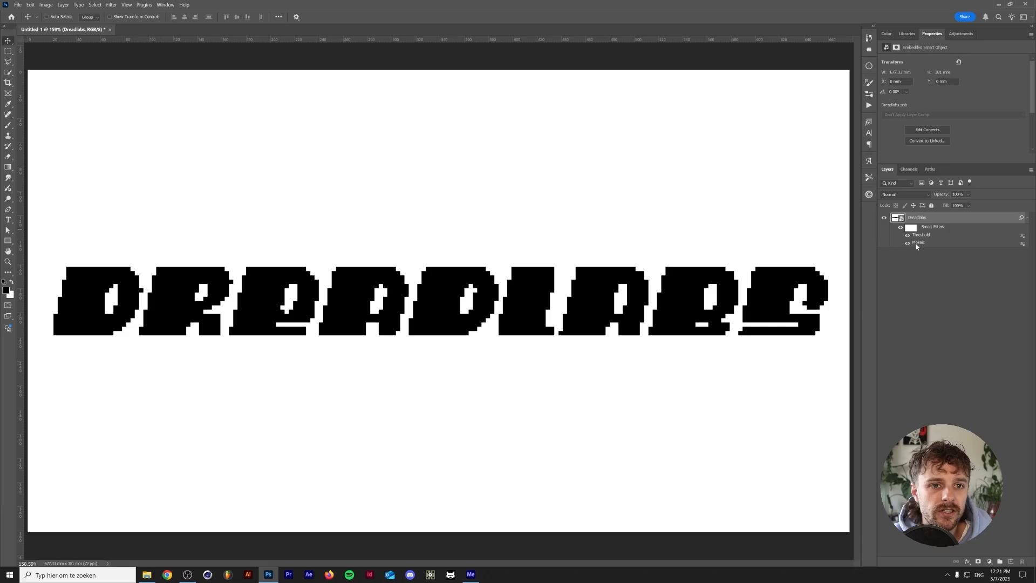
pyautogui.doubleClick(918, 241)
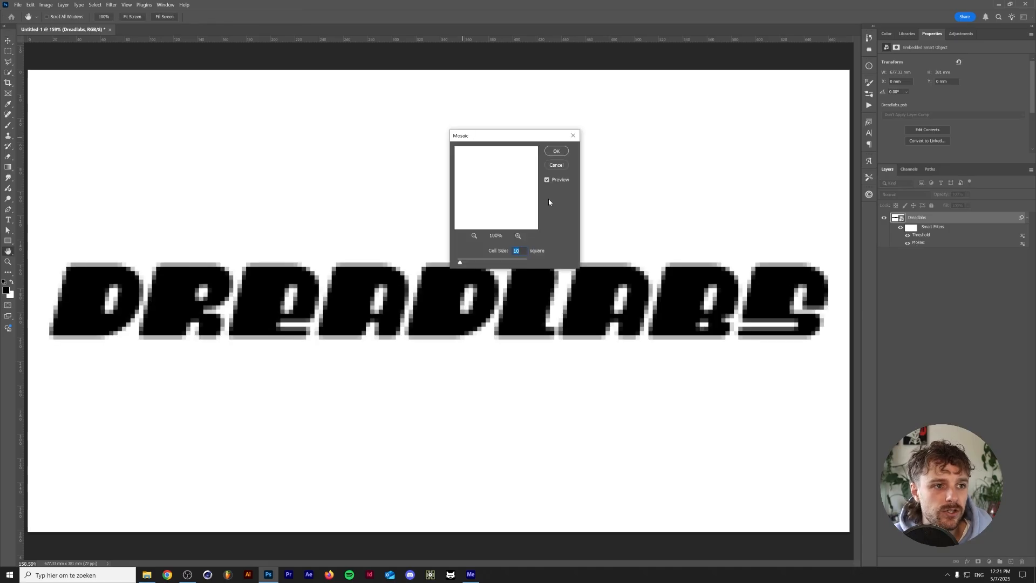
pyautogui.moveTo(566, 180)
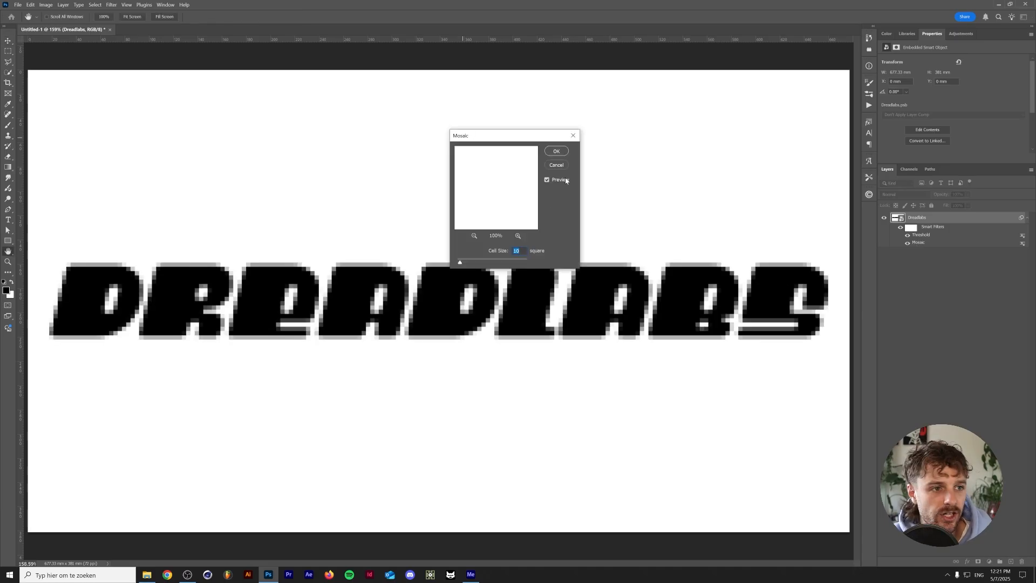
pyautogui.click(556, 151)
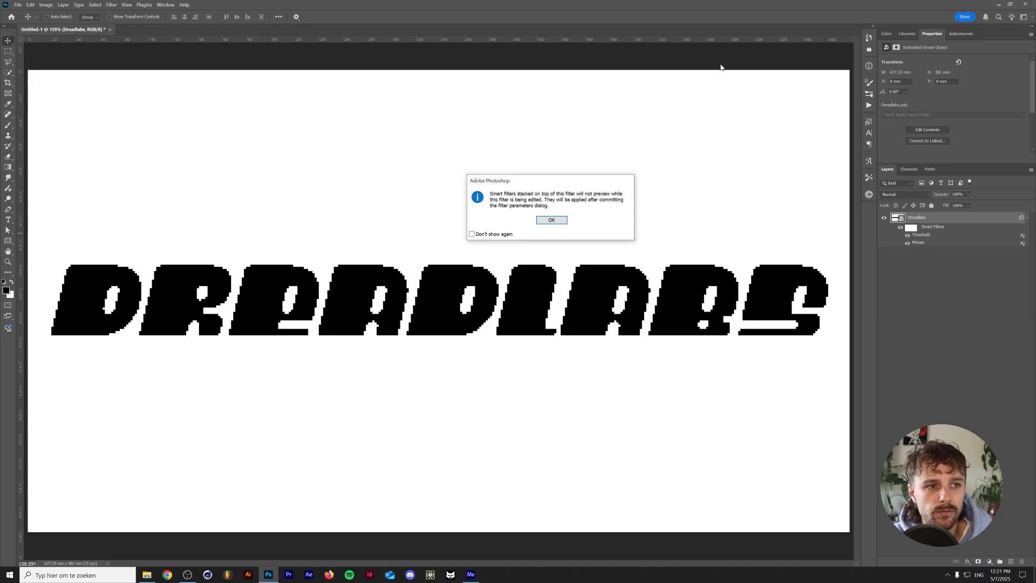
pyautogui.click(551, 220)
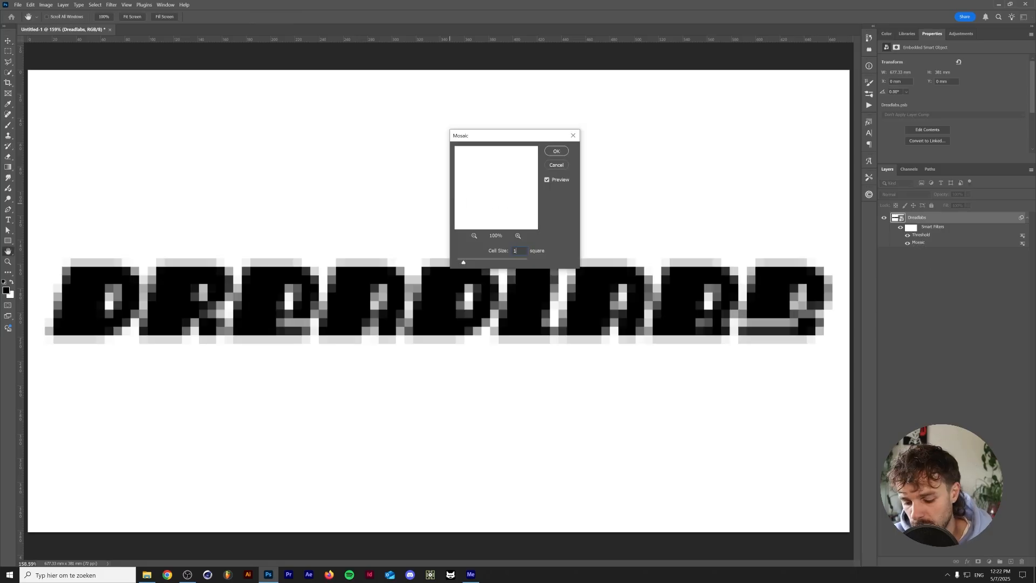
pyautogui.click(556, 151)
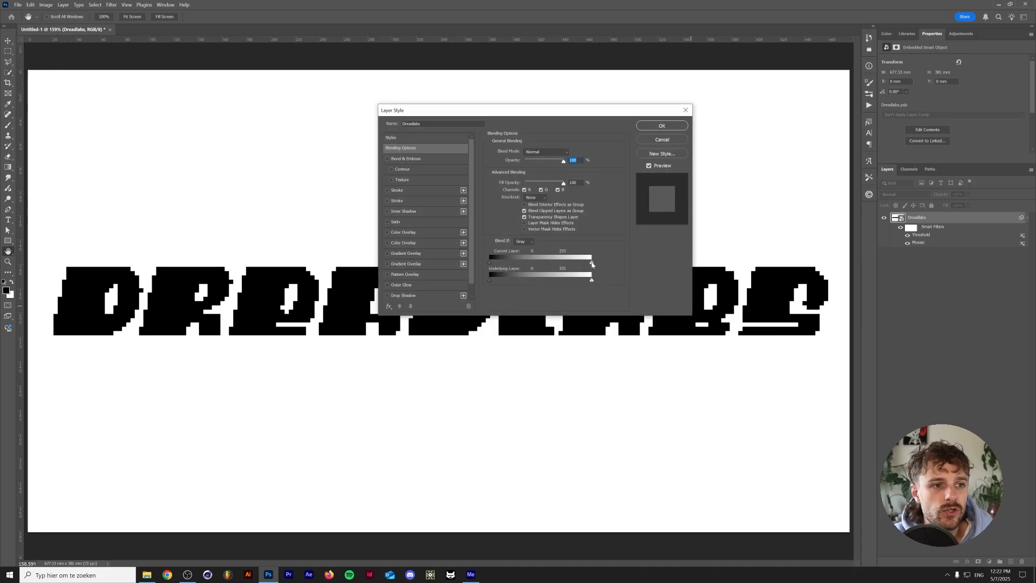
# Knock out the DREADLABS layer's white using the Blend If Current Layer white slider
pyautogui.moveTo(592, 262); pyautogui.dragTo(547, 262)
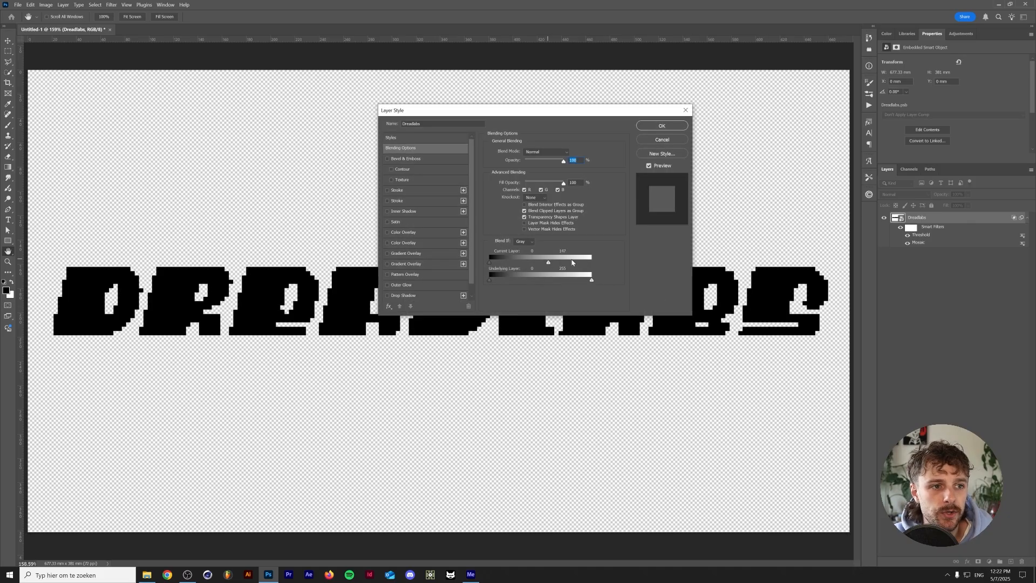
pyautogui.click(662, 125)
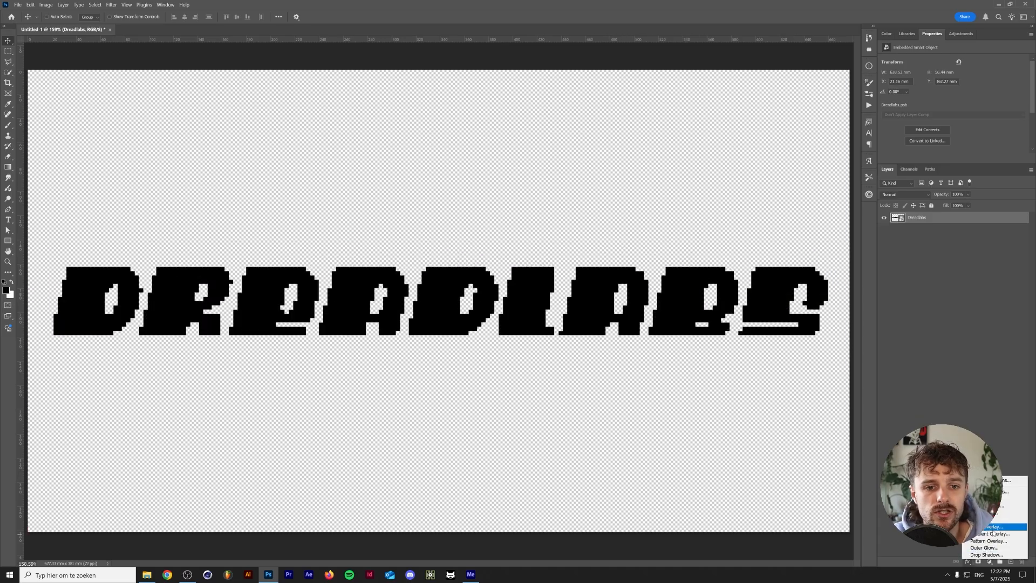
pyautogui.click(992, 527)
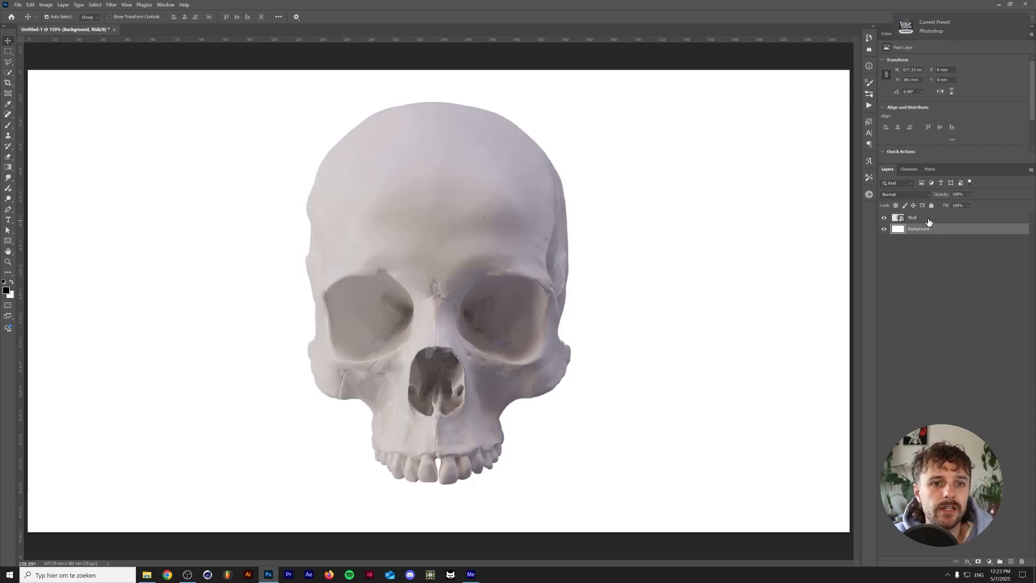
# Convert the Skull layer to a smart object and apply Mosaic with cell size 10
pyautogui.rightClick(912, 218)
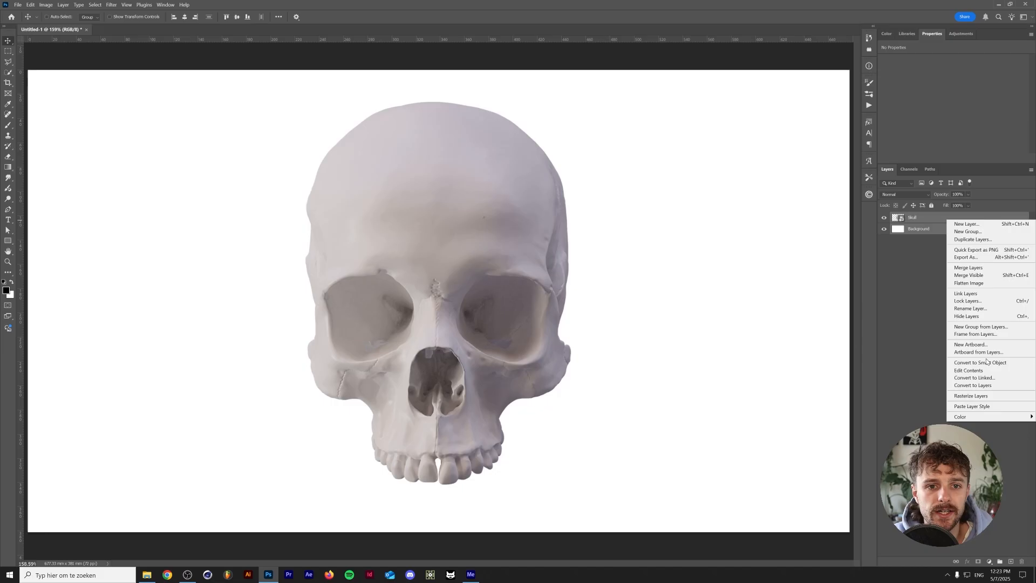
pyautogui.click(975, 362)
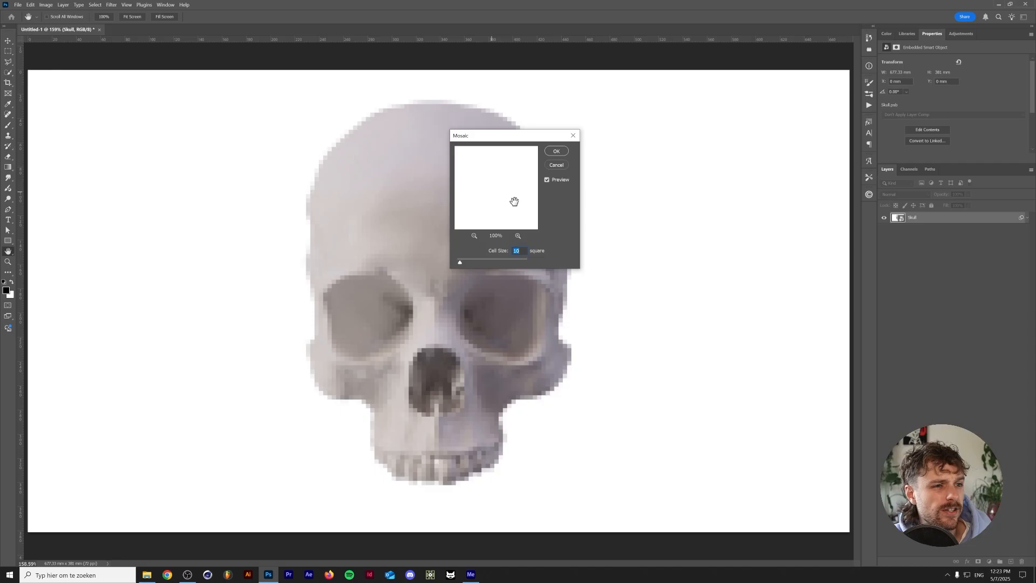
pyautogui.click(556, 150)
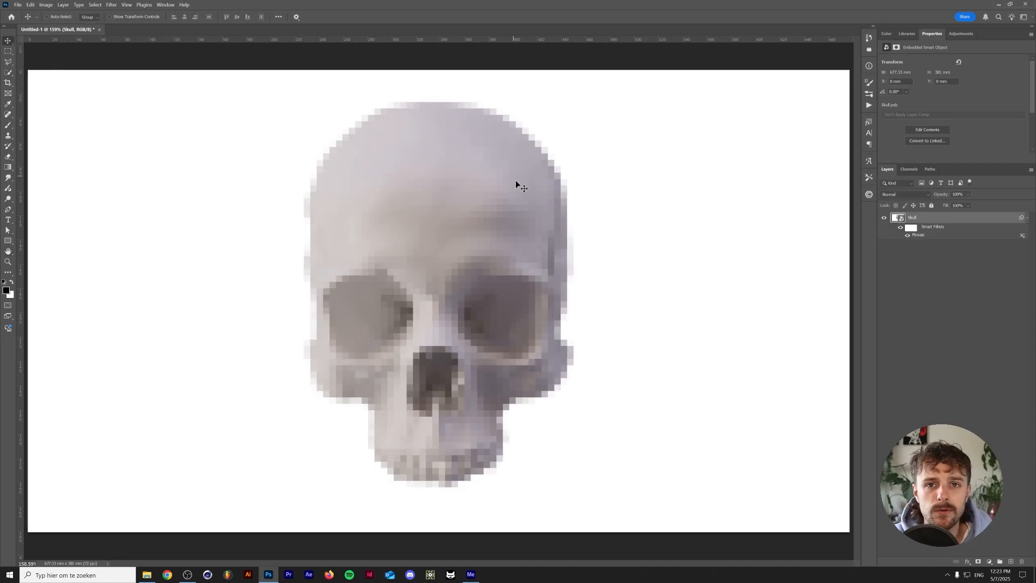
pyautogui.click(45, 5)
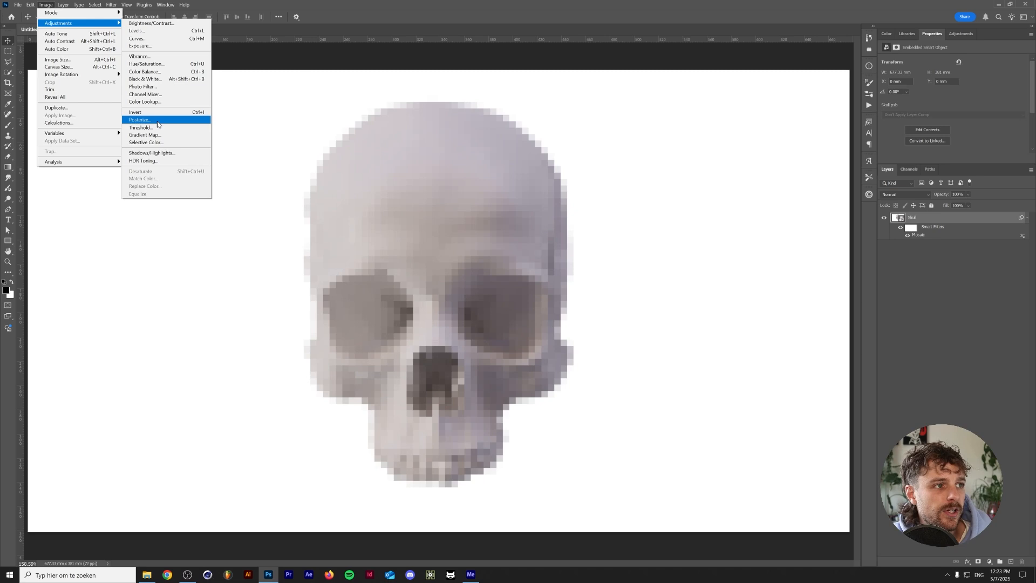
pyautogui.moveTo(141, 127)
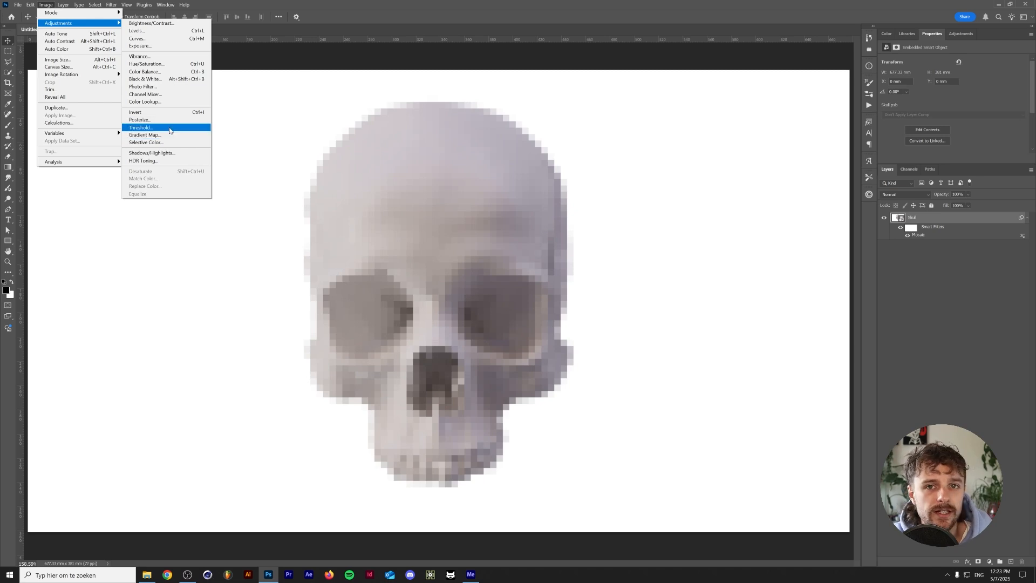
# Apply a Threshold adjustment at level 222 to the pixelated skull
pyautogui.click(141, 127)
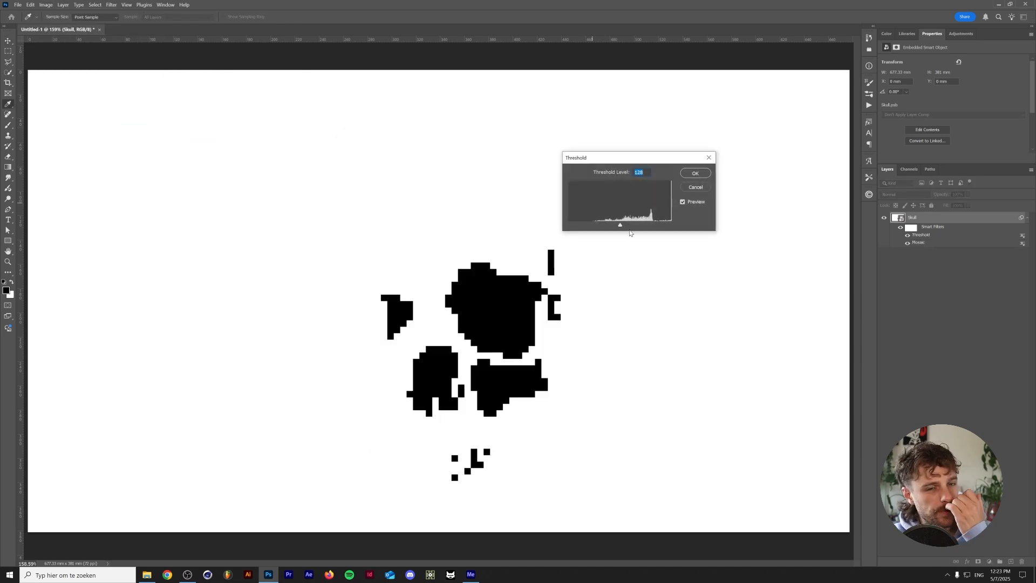
pyautogui.moveTo(621, 225); pyautogui.dragTo(641, 224)
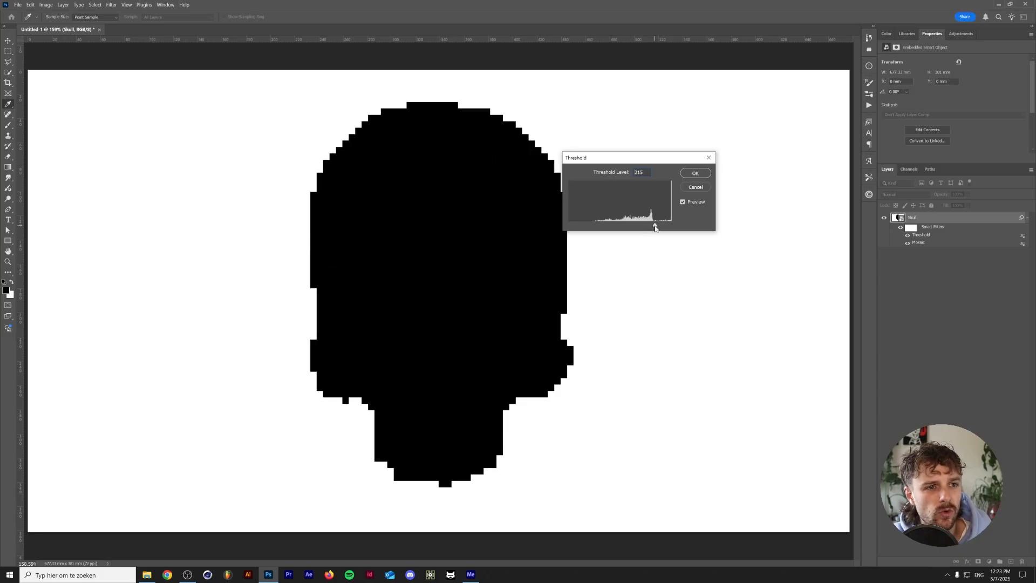
pyautogui.moveTo(654, 227); pyautogui.dragTo(659, 227)
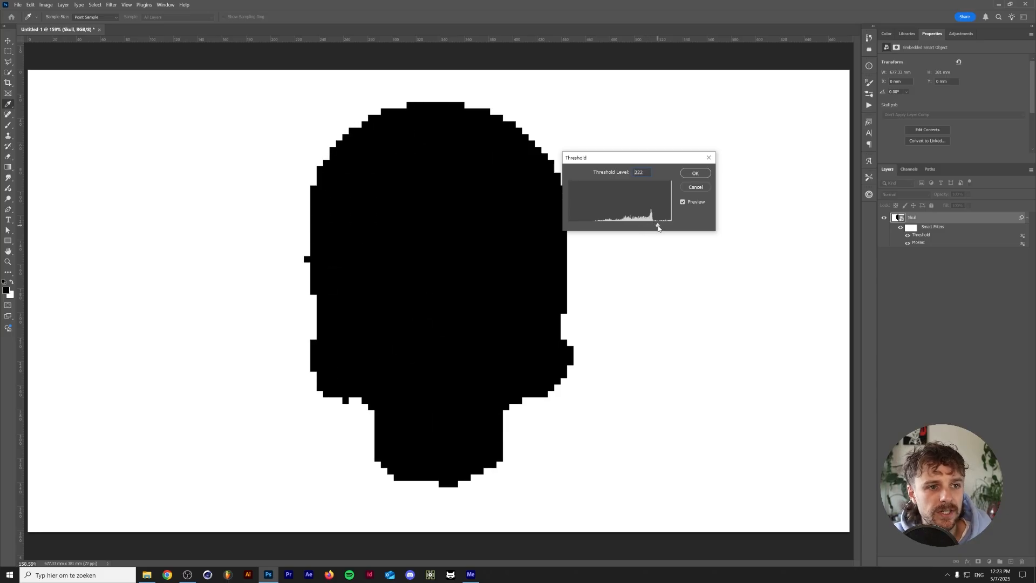
pyautogui.click(695, 172)
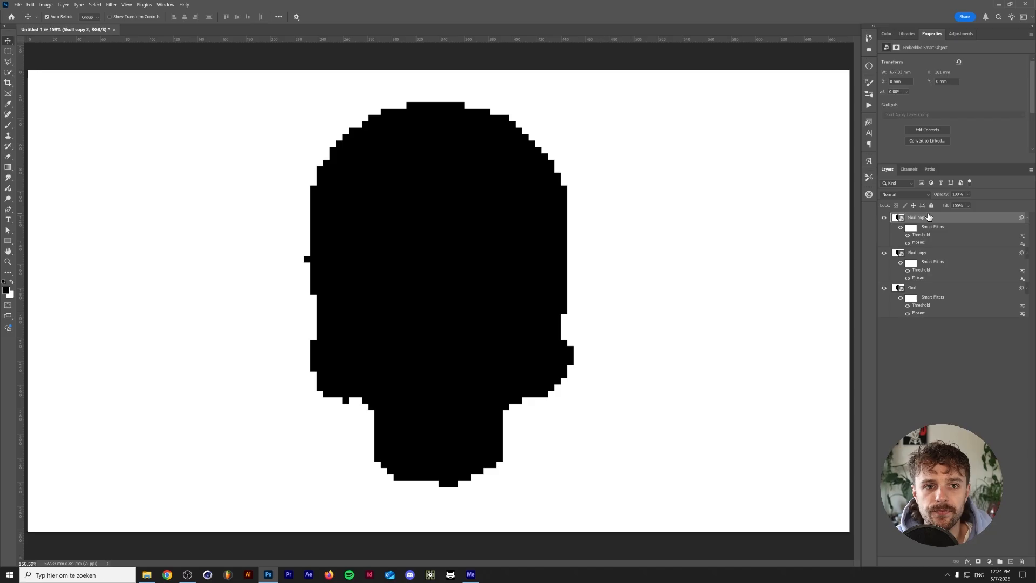
# Relabel the top skull layer Highlights and the lower copies Midtones and Shadows
pyautogui.doubleClick(919, 217)
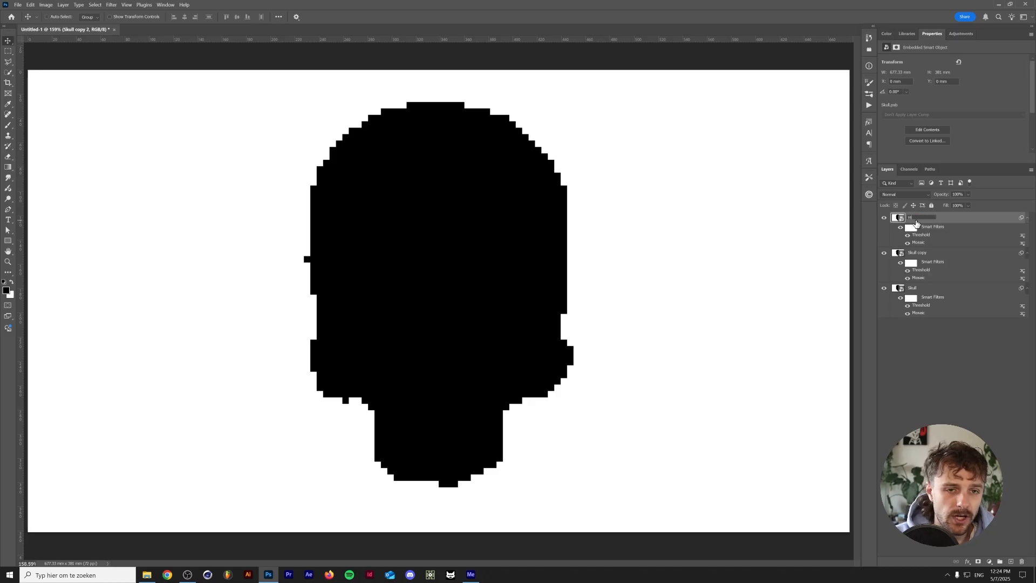
pyautogui.doubleClick(918, 252)
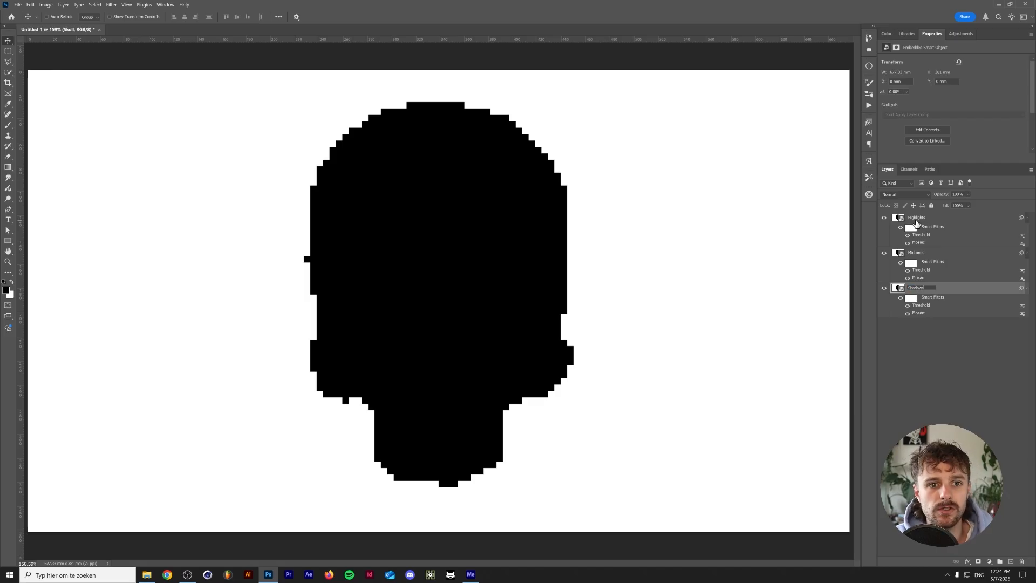
pyautogui.click(916, 287)
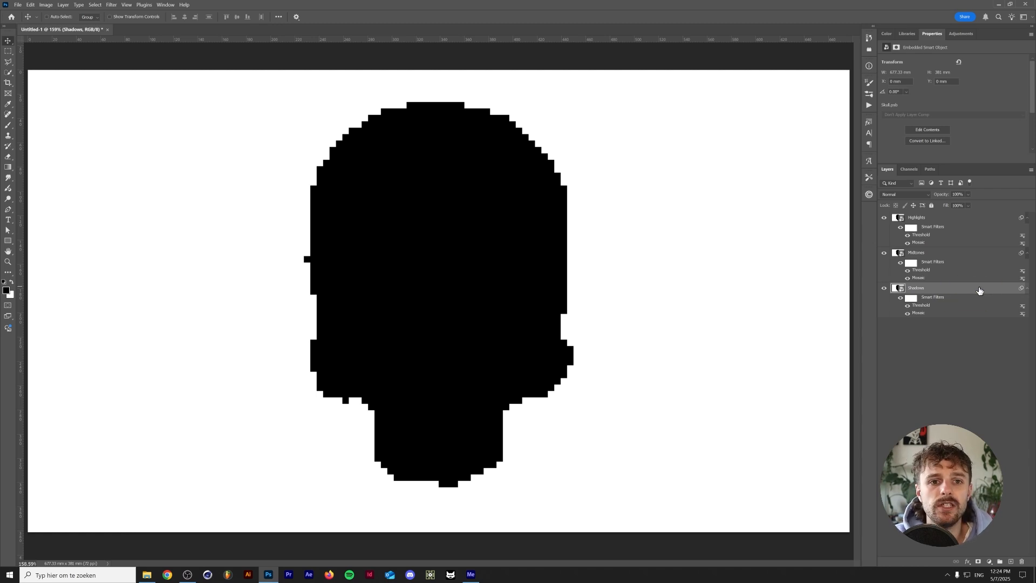
# Hide the Shadows layer's white with Blend If and copy that style to the other skull layers
pyautogui.doubleClick(917, 287)
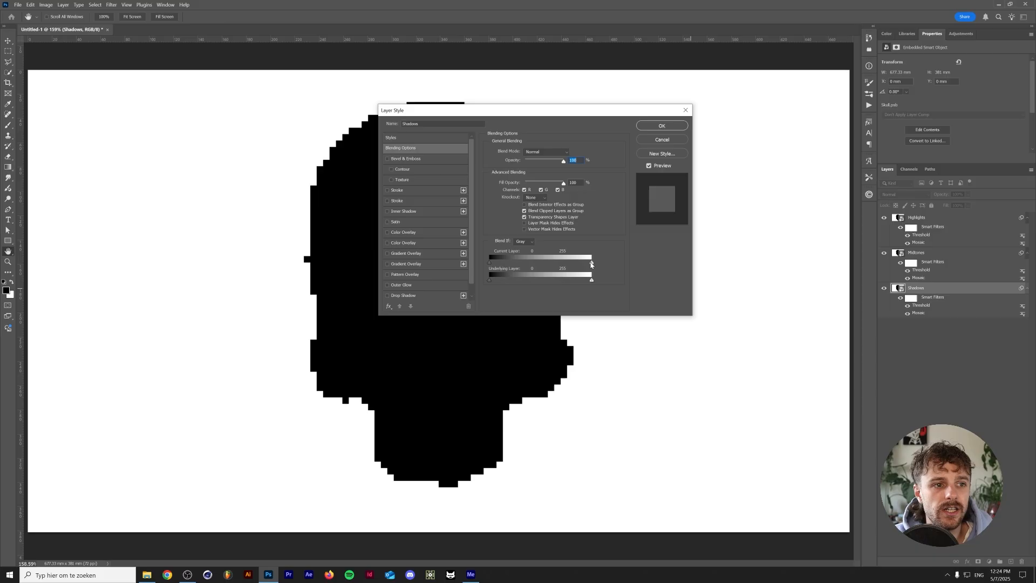
pyautogui.moveTo(592, 261); pyautogui.dragTo(535, 260)
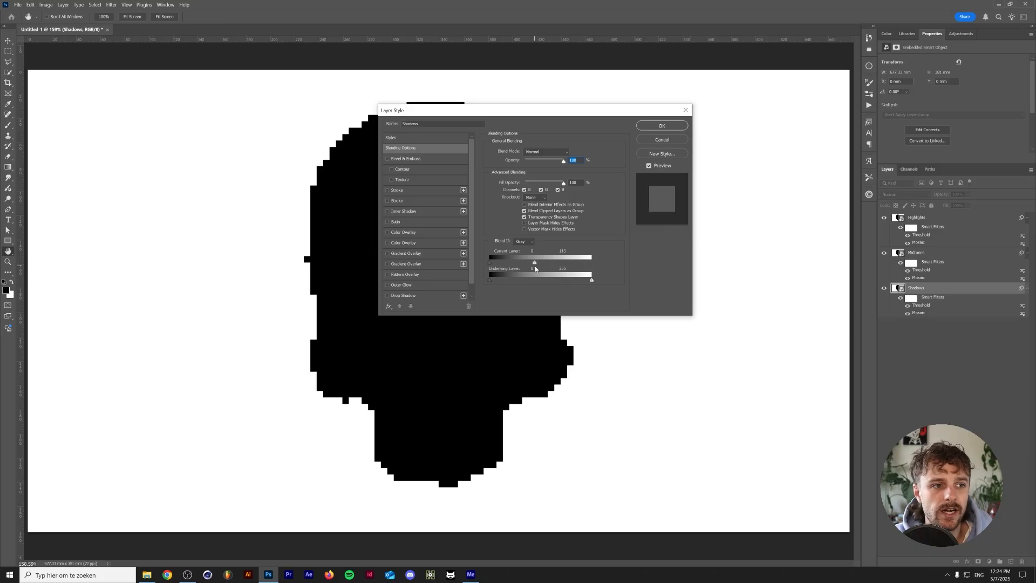
pyautogui.click(661, 126)
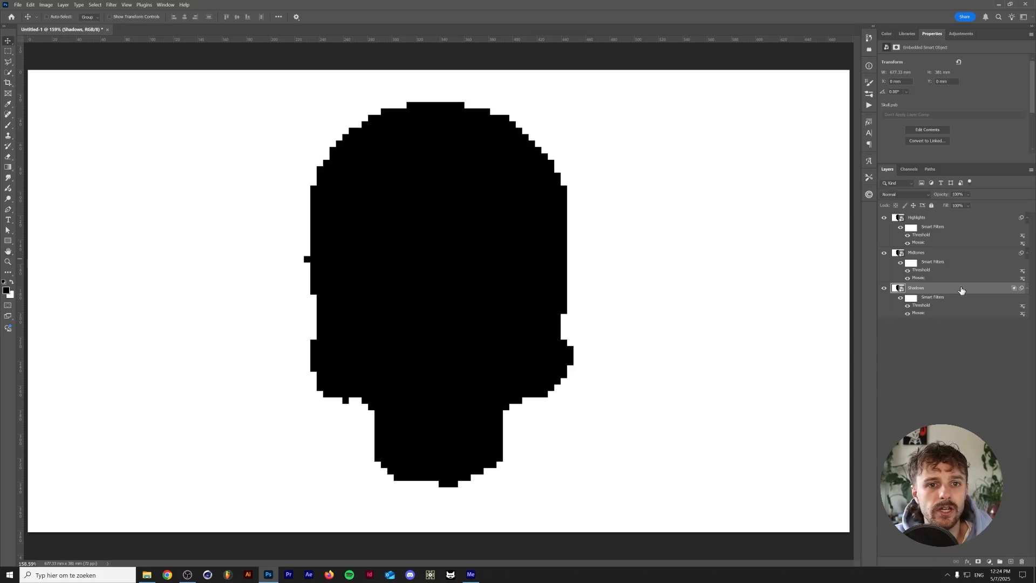
pyautogui.rightClick(917, 288)
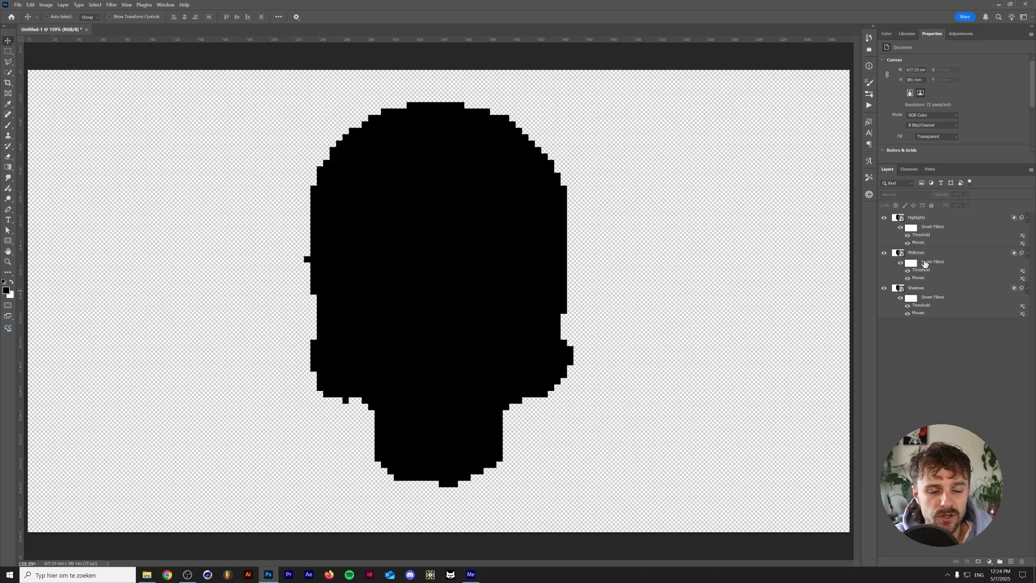
# Group and name each skull layer, then add red, orange and yellow Solid Color fill layers
pyautogui.click(917, 217)
pyautogui.write('Highlights')
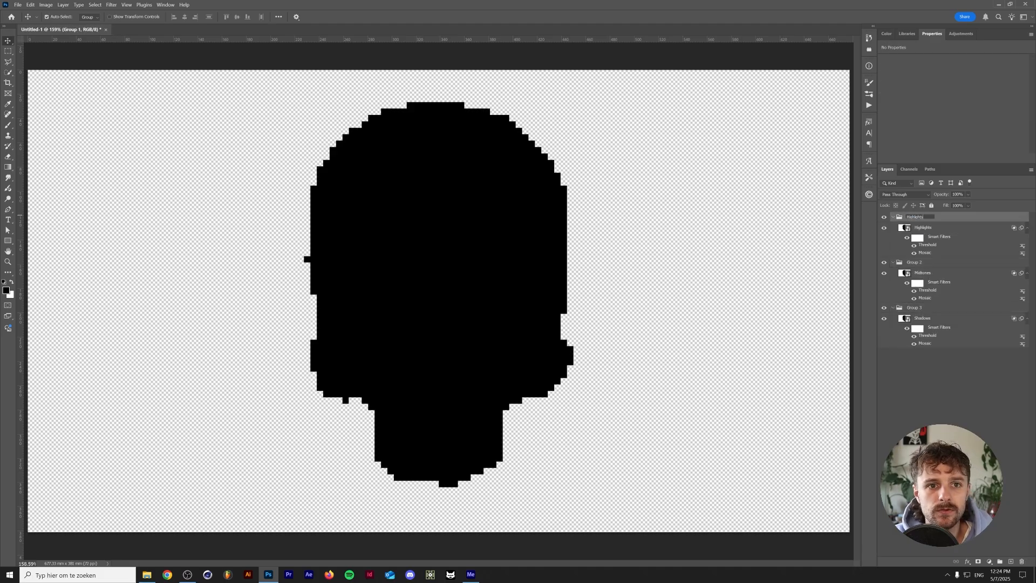
pyautogui.doubleClick(922, 272)
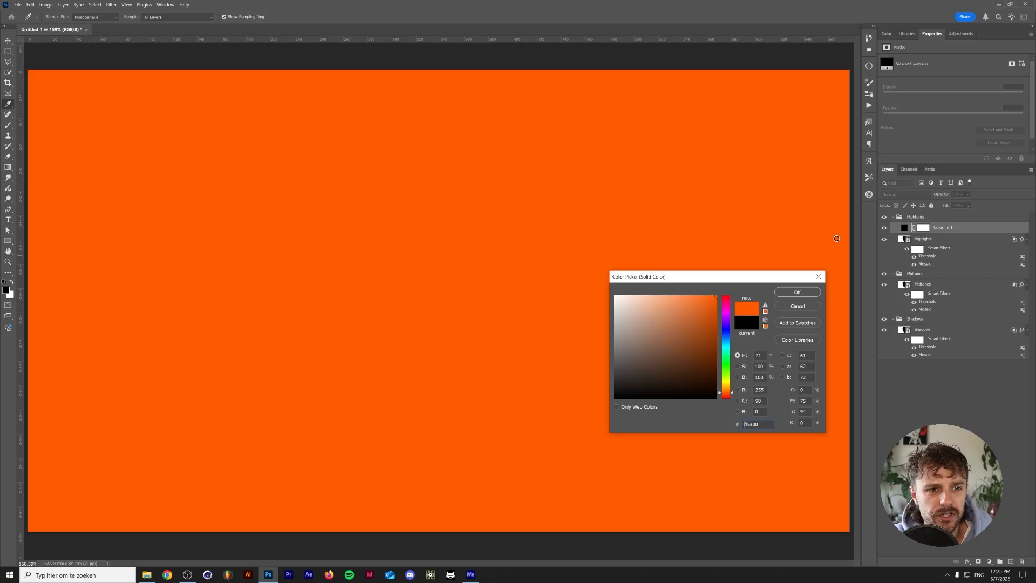
pyautogui.click(798, 292)
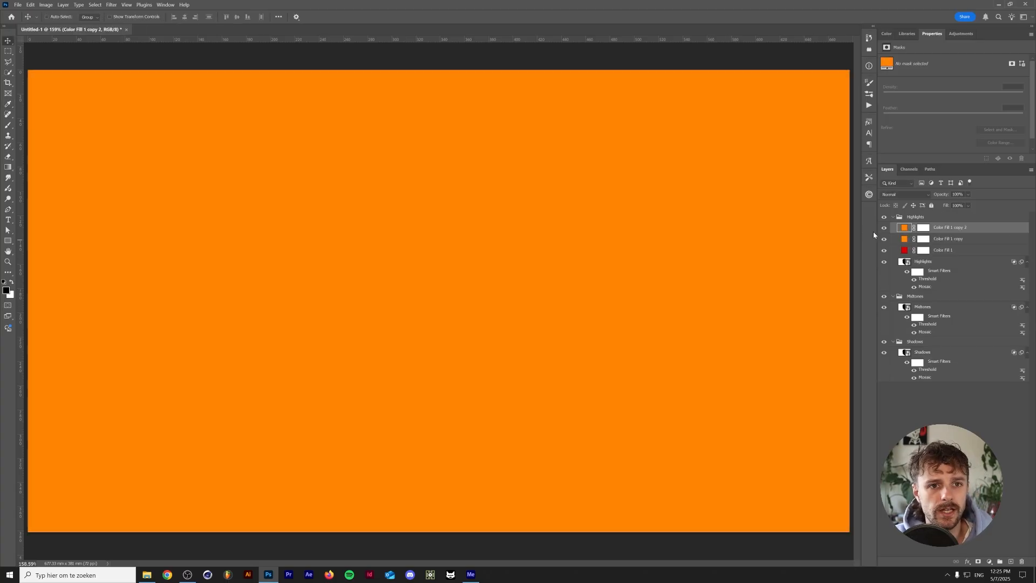
pyautogui.click(898, 227)
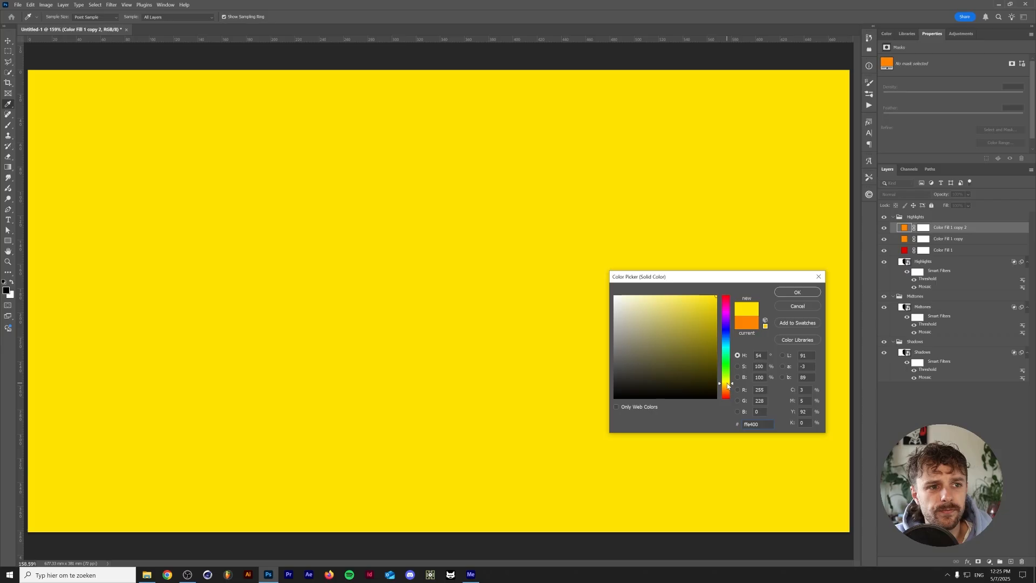
pyautogui.click(796, 292)
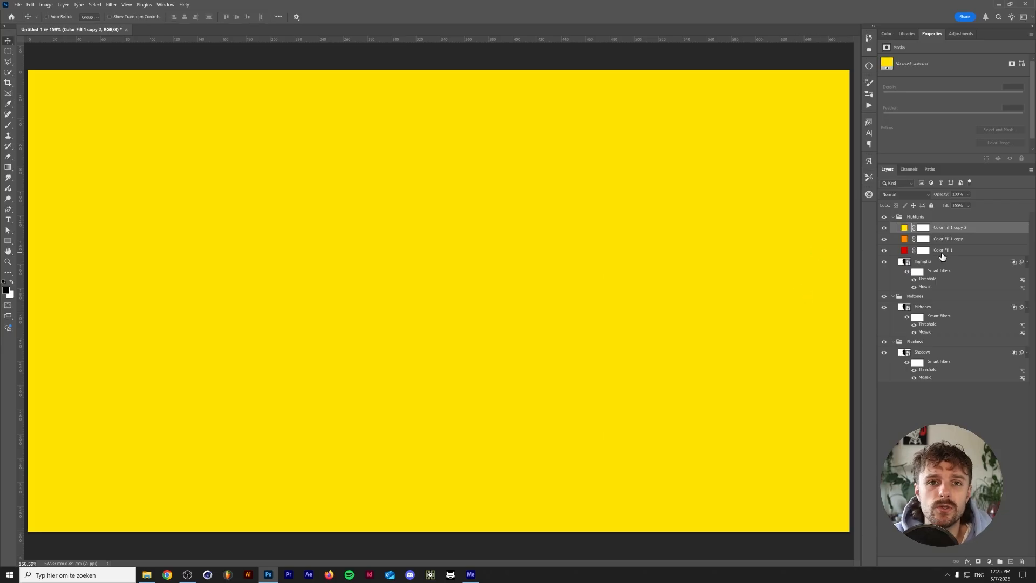
pyautogui.click(943, 250)
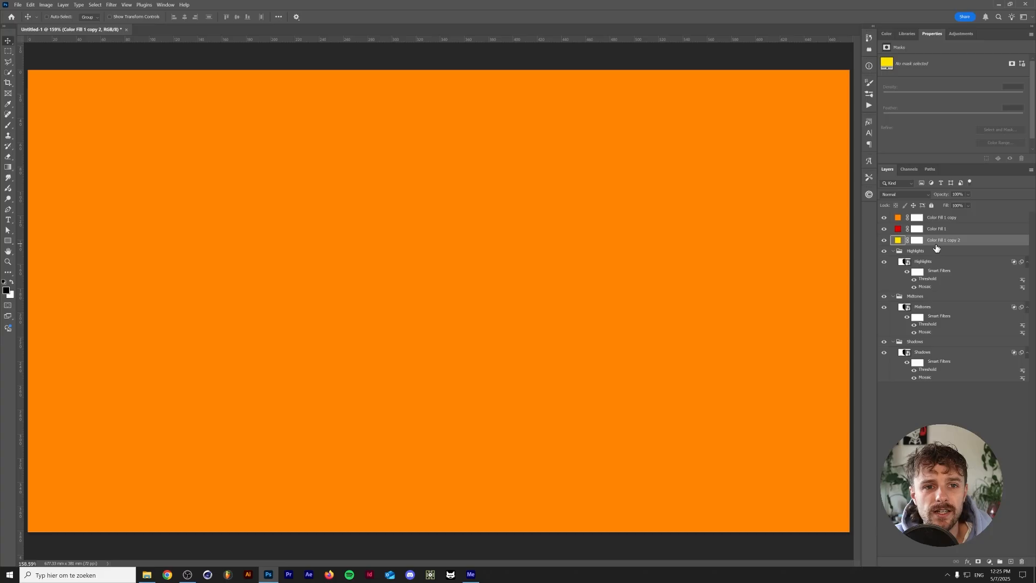
pyautogui.moveTo(937, 248)
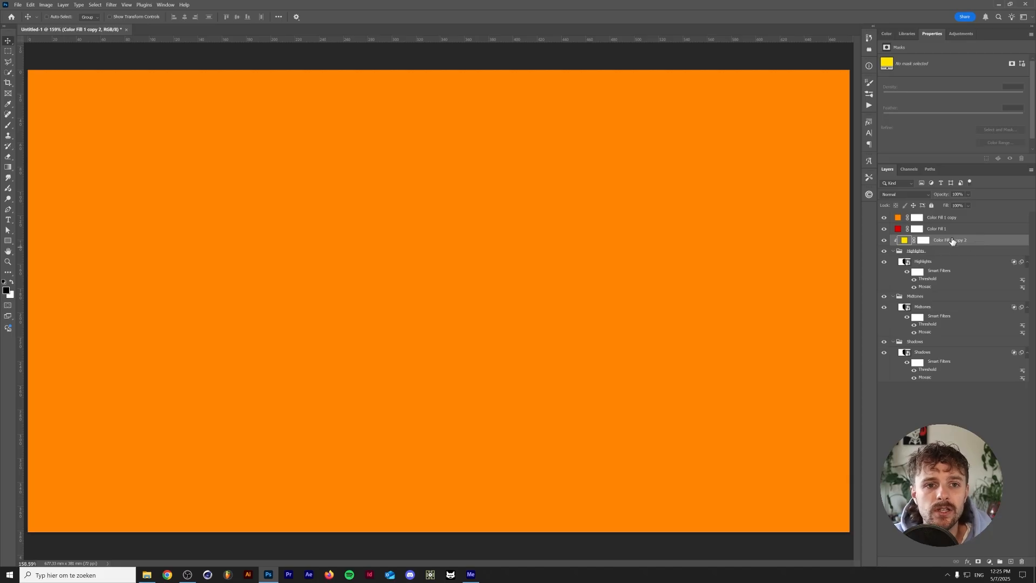
# Place each colour fill above its matching skull group as a clipping mask
pyautogui.click(937, 228)
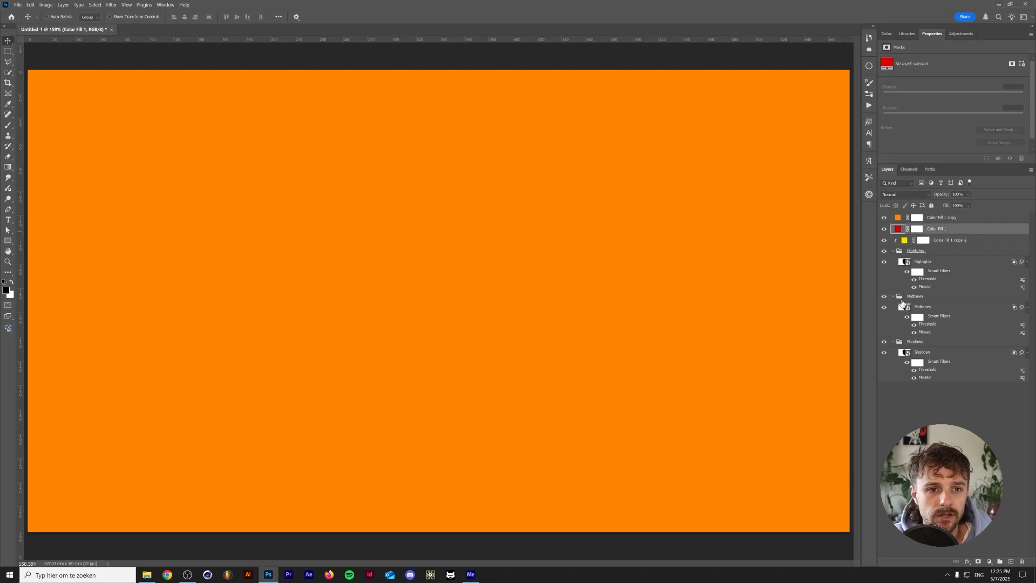
pyautogui.click(894, 250)
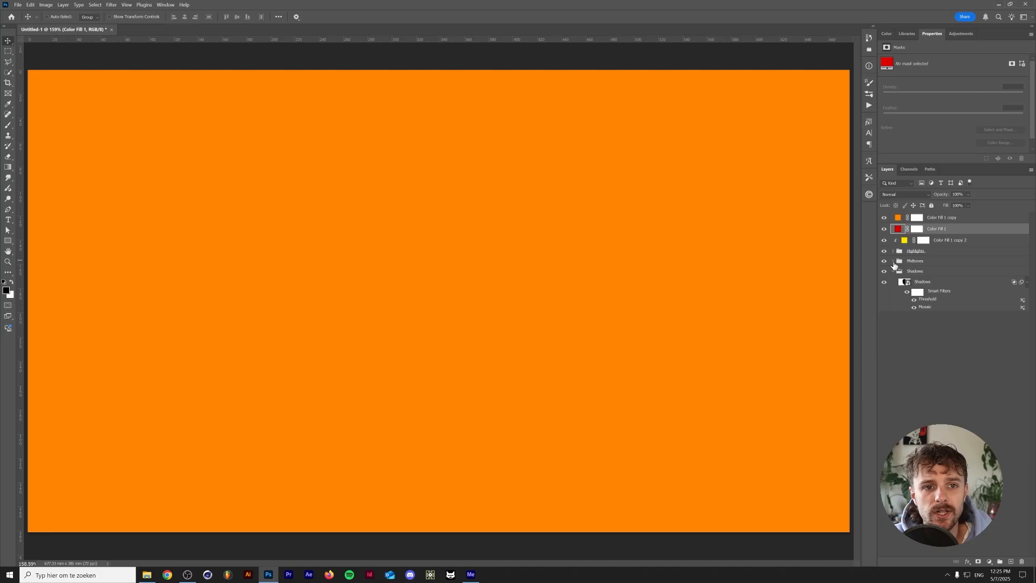
pyautogui.click(894, 271)
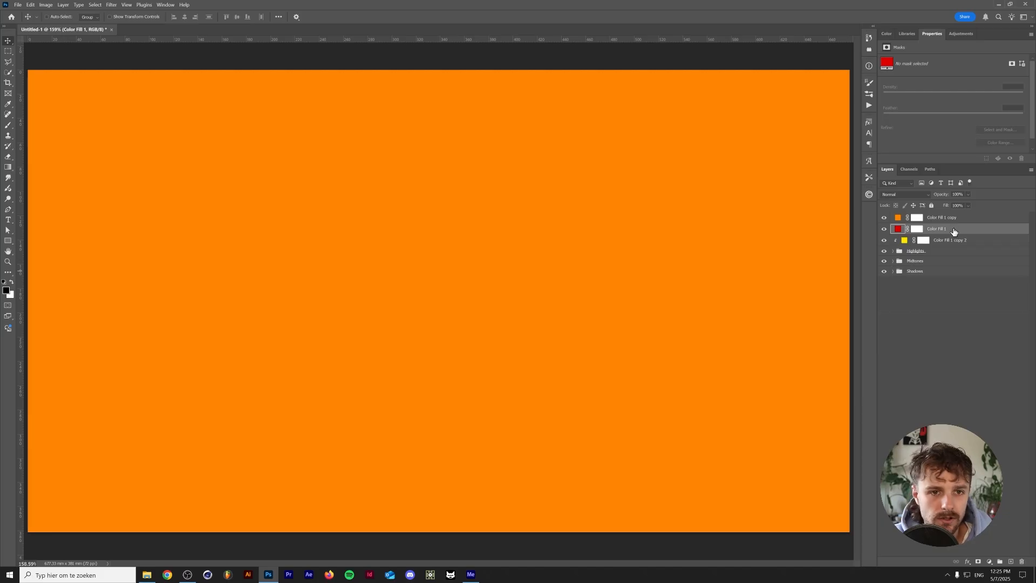
pyautogui.moveTo(936, 229); pyautogui.dragTo(936, 250)
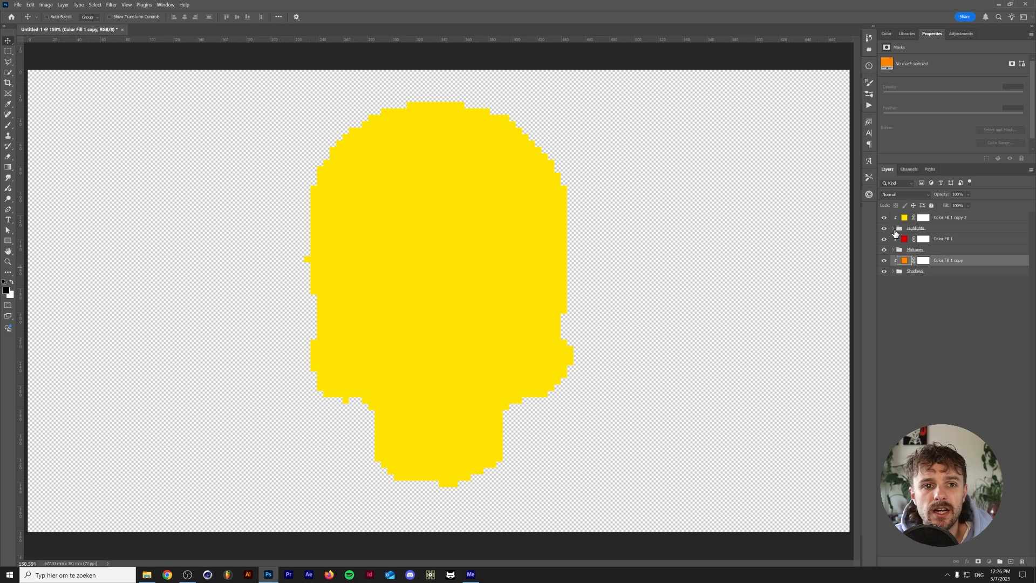
pyautogui.click(894, 228)
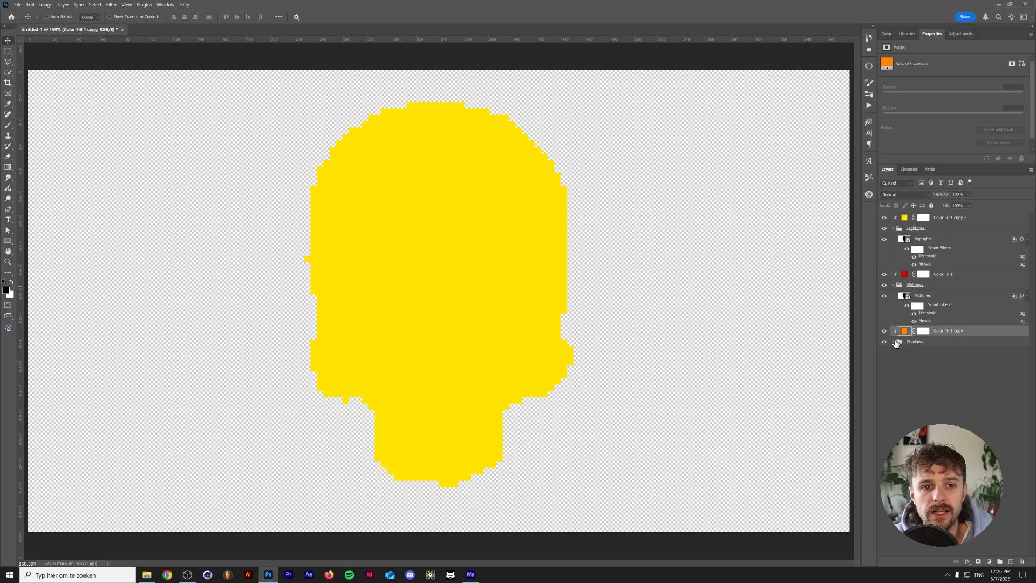
pyautogui.click(894, 342)
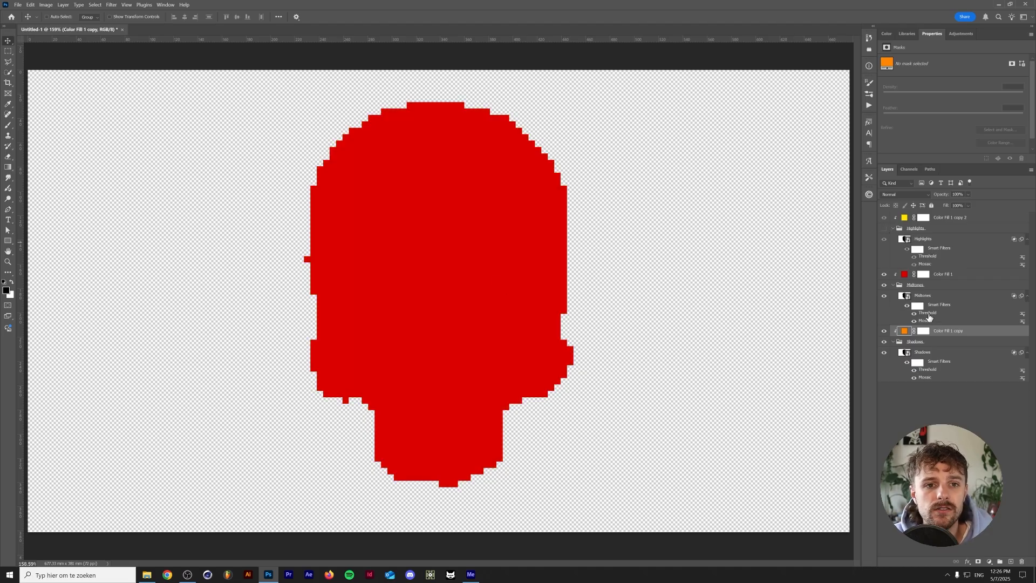
# Lower the Midtones layer's Threshold level to 145
pyautogui.doubleClick(928, 312)
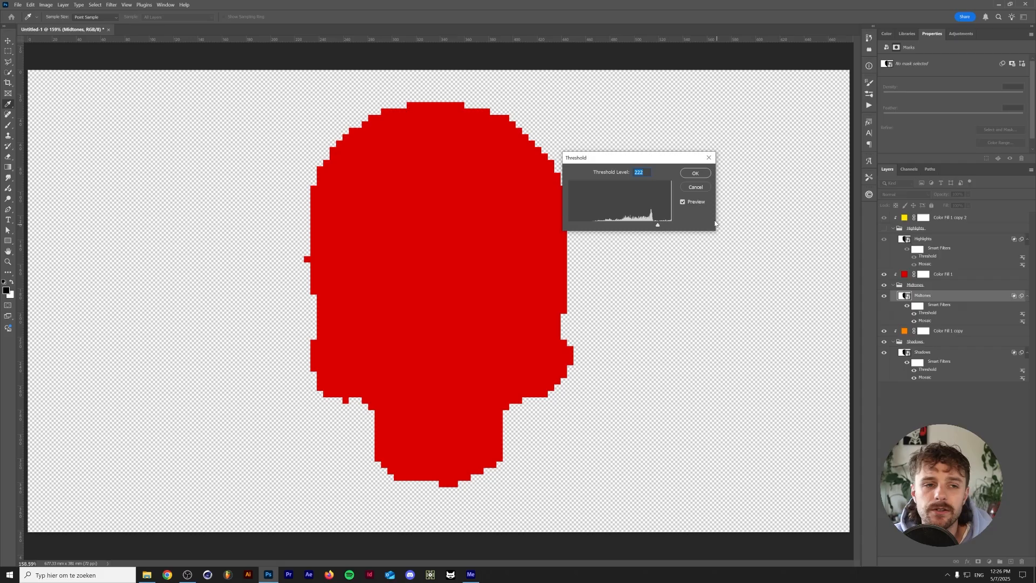
pyautogui.moveTo(657, 224); pyautogui.dragTo(639, 224)
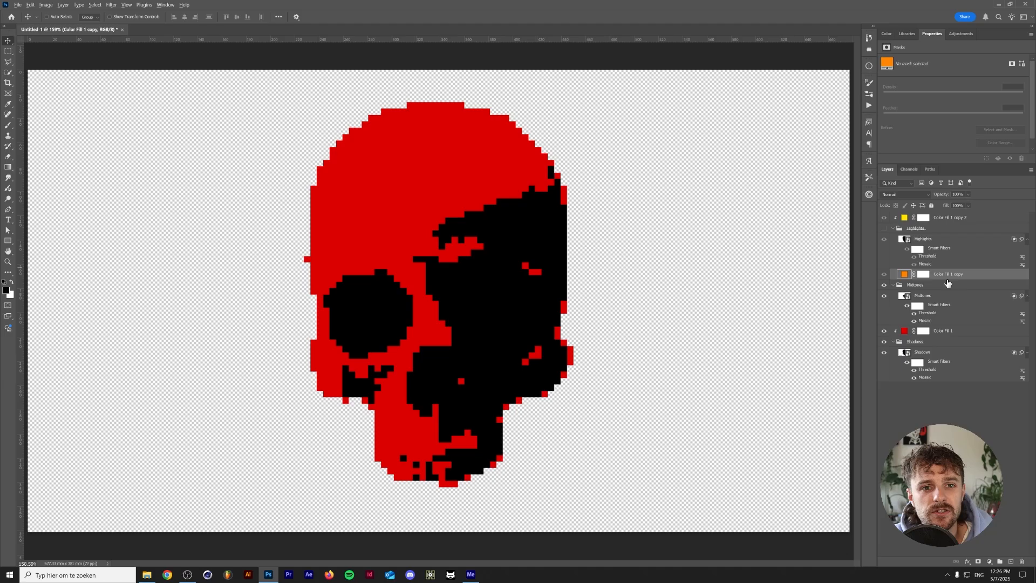
pyautogui.doubleClick(928, 313)
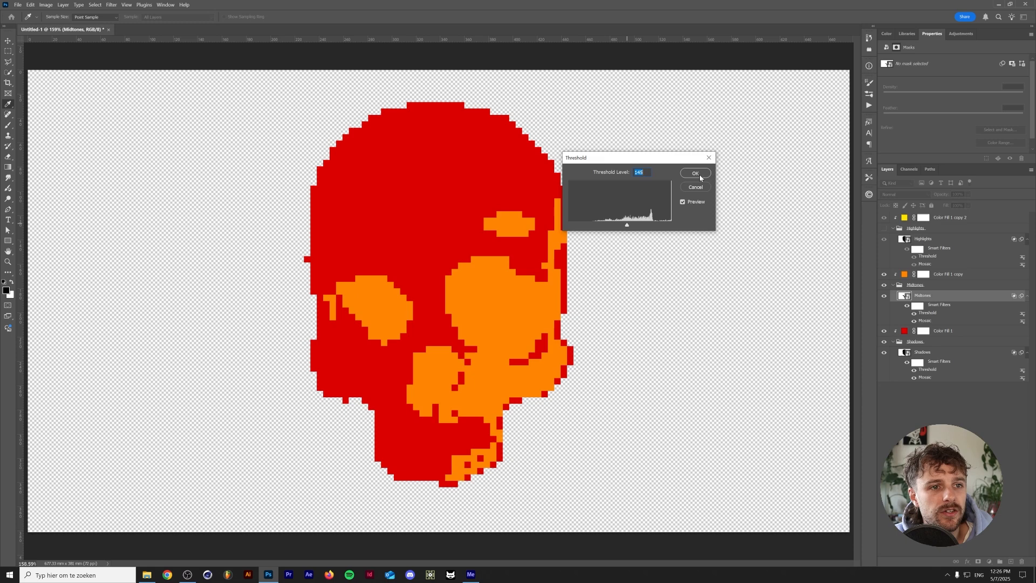
pyautogui.click(695, 174)
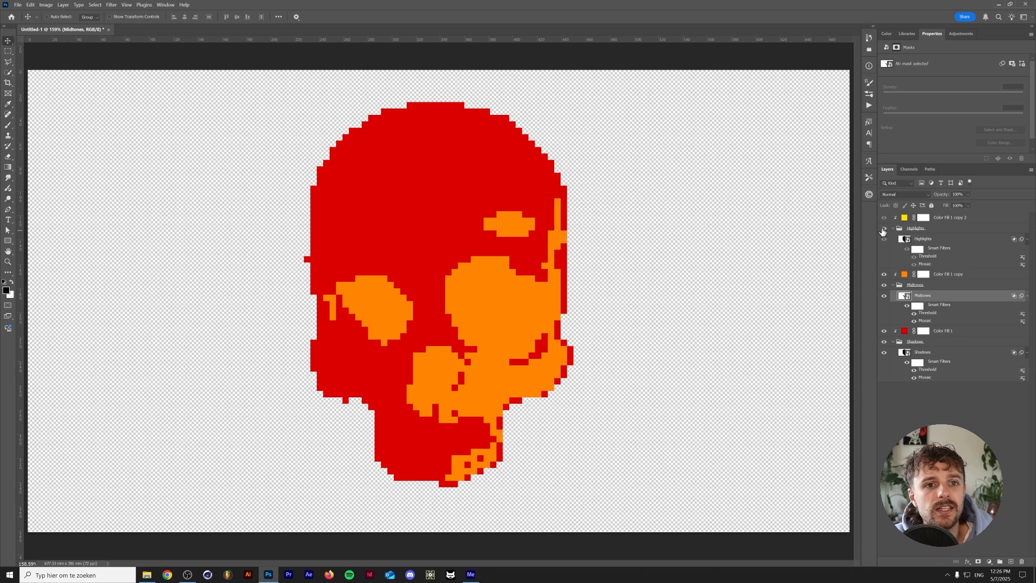
# Lower the Highlights layer's Threshold level to 112 so yellow shows only the brightest areas
pyautogui.doubleClick(927, 256)
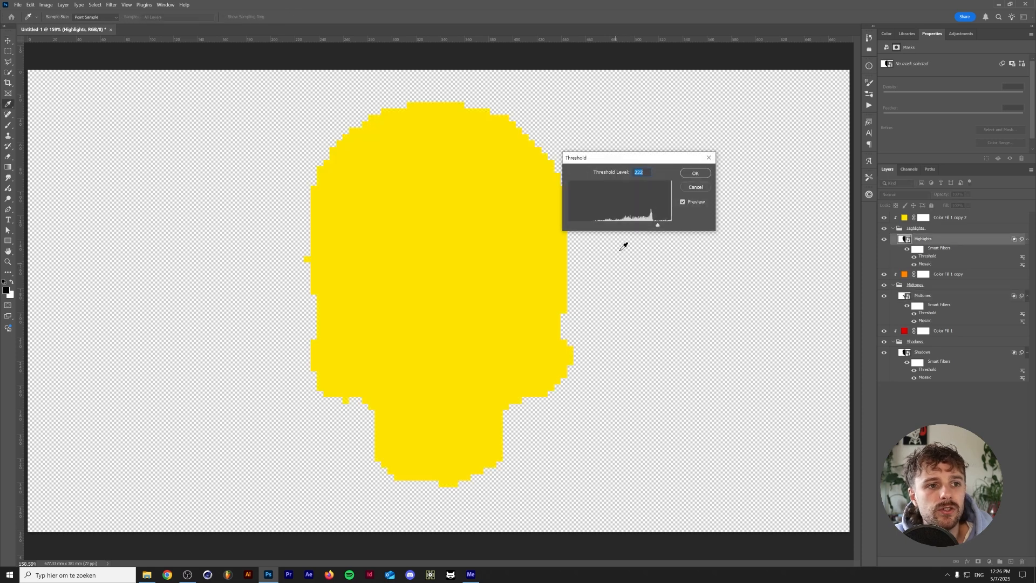
pyautogui.moveTo(657, 224); pyautogui.dragTo(630, 225)
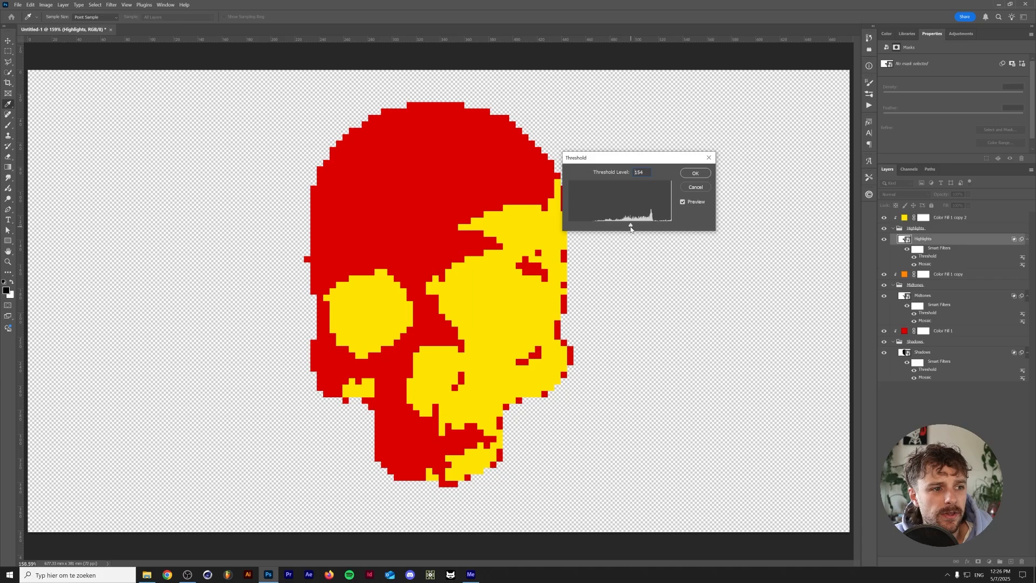
pyautogui.moveTo(629, 225); pyautogui.dragTo(613, 225)
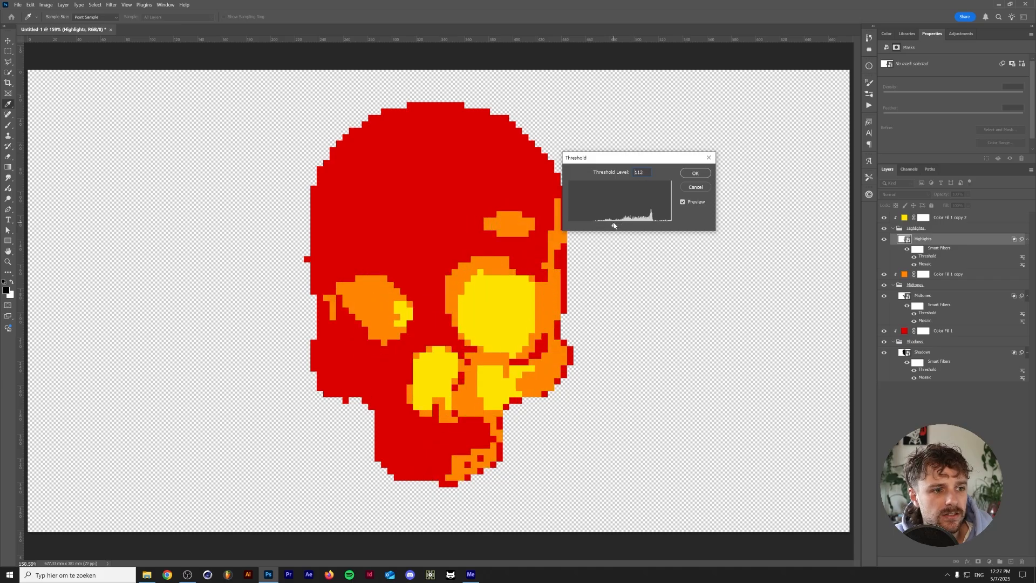
pyautogui.click(694, 173)
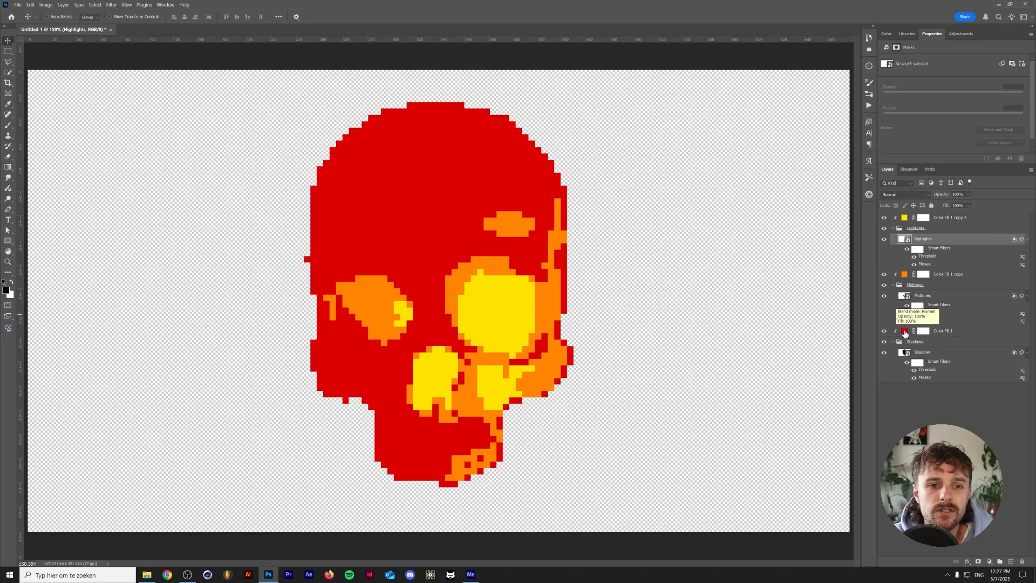
# Place a Gradient Map adjustment above the Skull group, rendering the skull black, grey and white
pyautogui.doubleClick(903, 330)
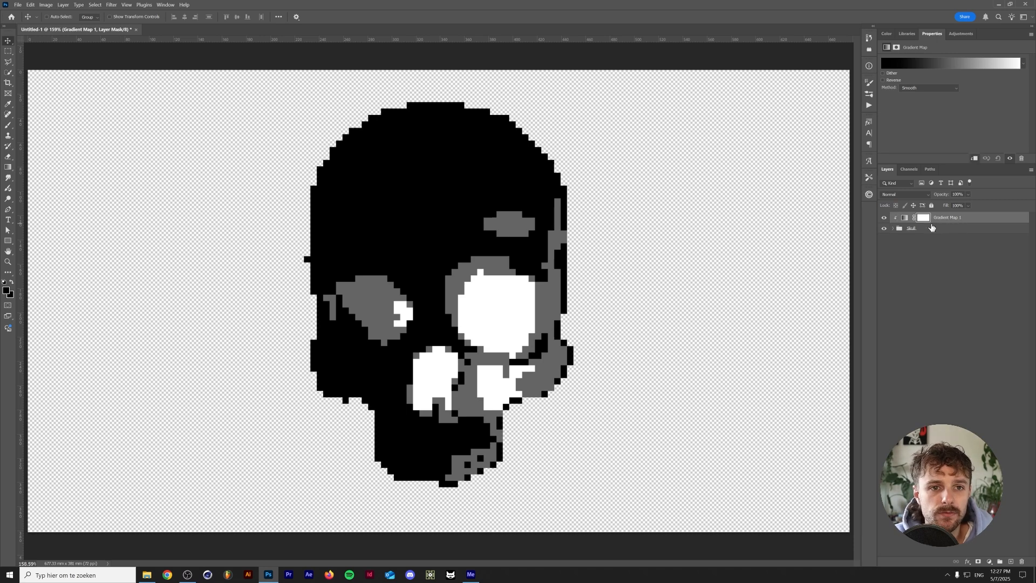
# Apply the black-to-lime gradient preset to the gradient map and tick Reverse
pyautogui.click(950, 62)
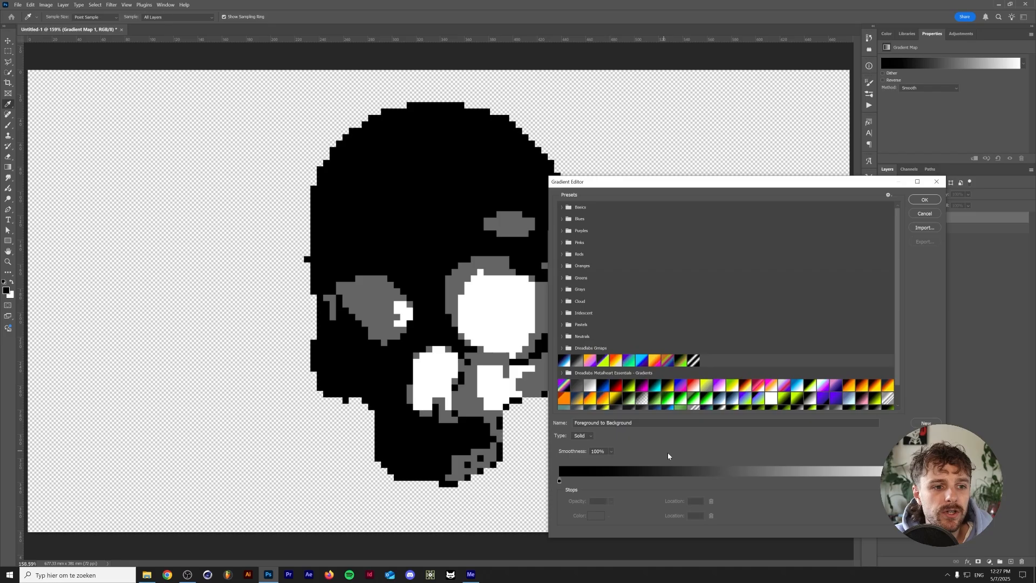
pyautogui.moveTo(636, 419)
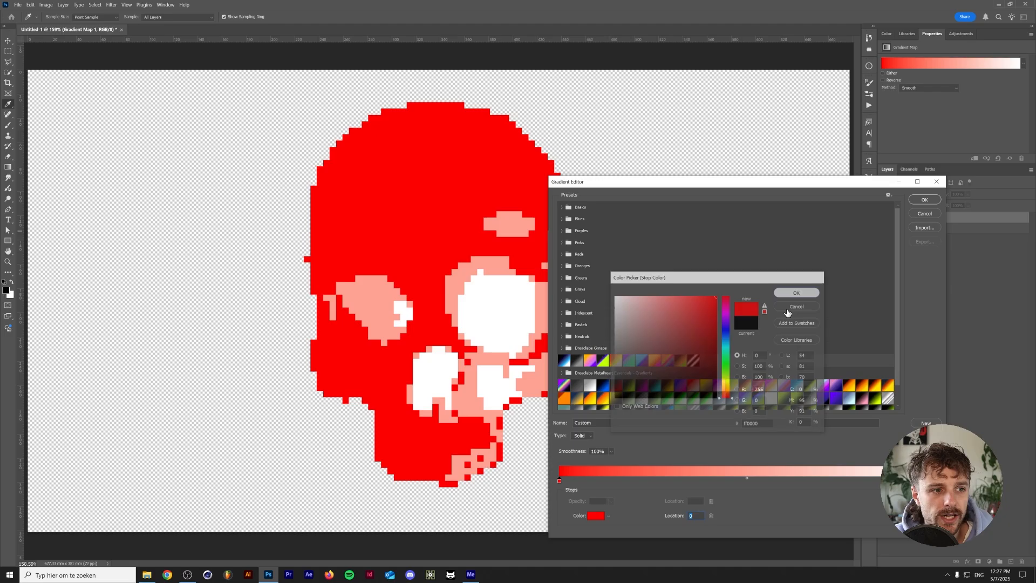
pyautogui.click(797, 306)
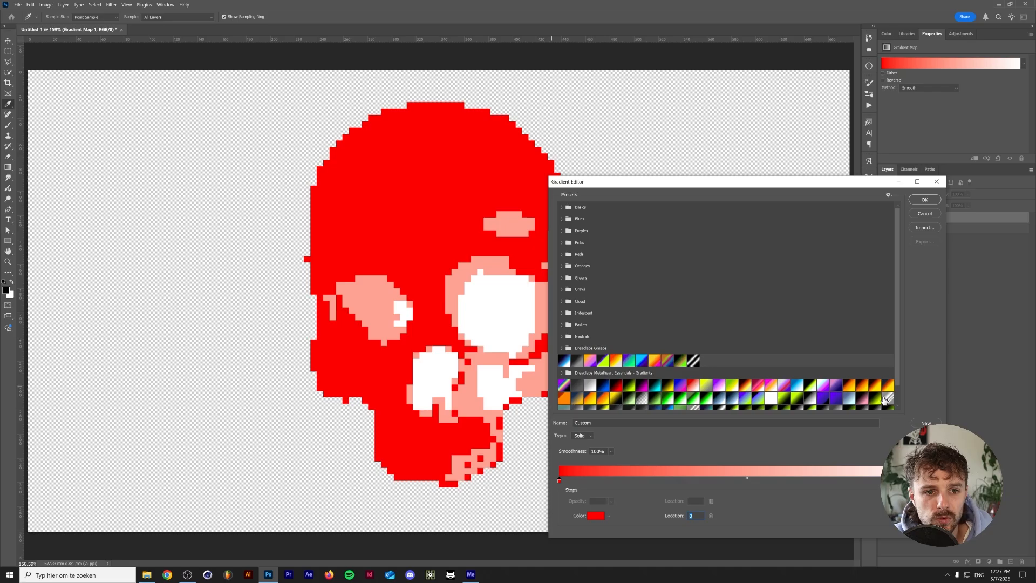
pyautogui.click(684, 397)
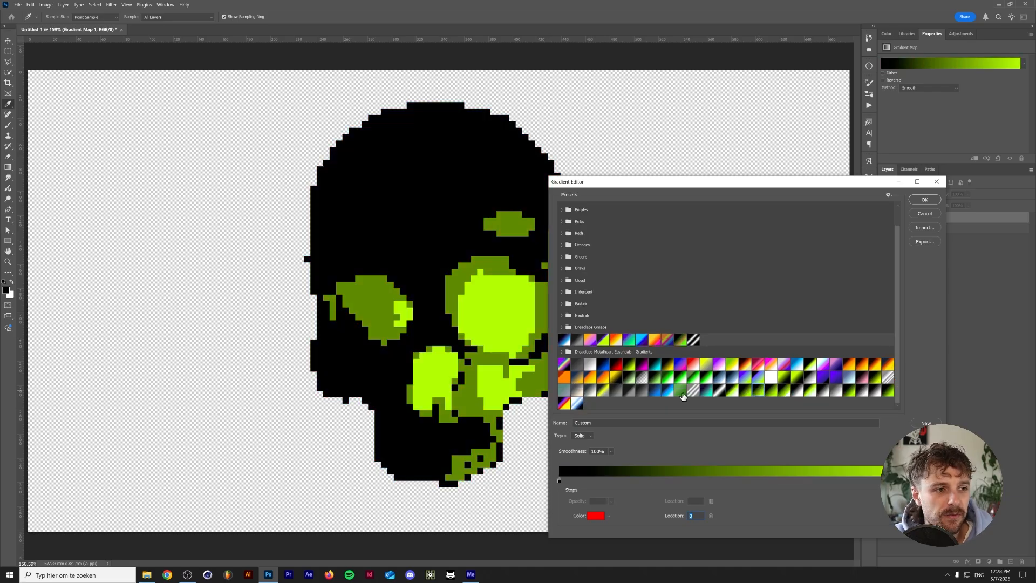
pyautogui.click(924, 200)
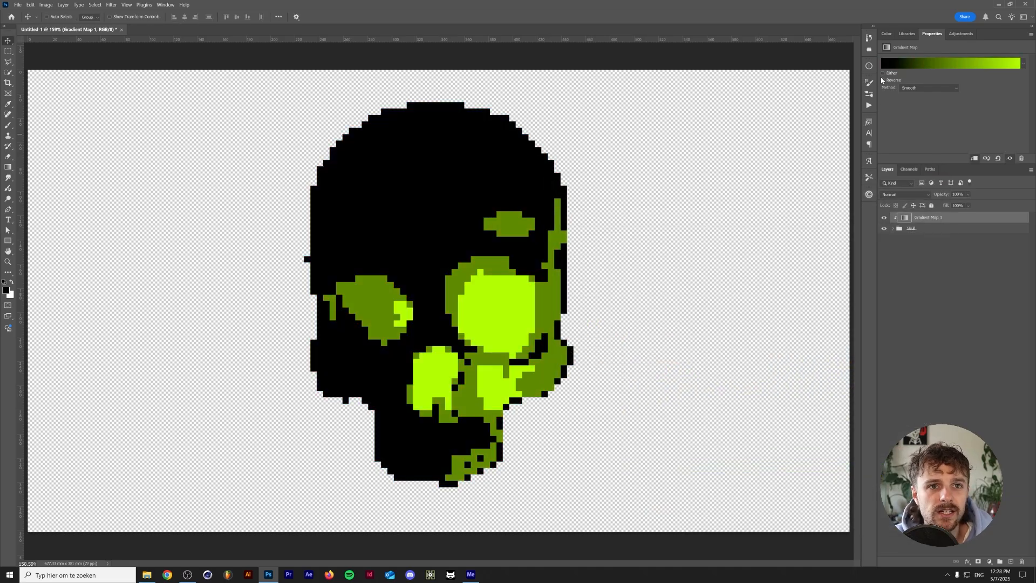
pyautogui.click(884, 80)
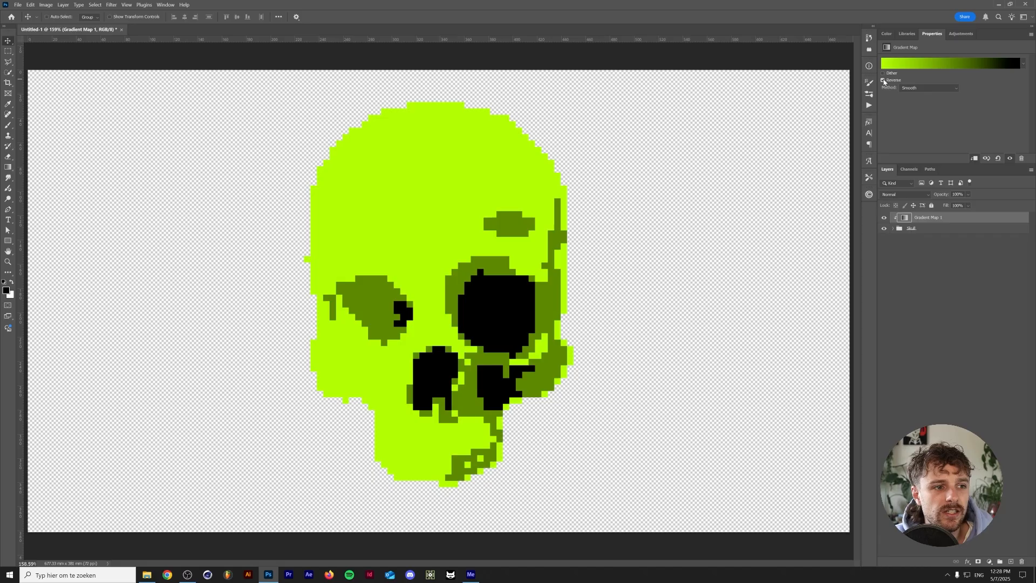
pyautogui.click(884, 80)
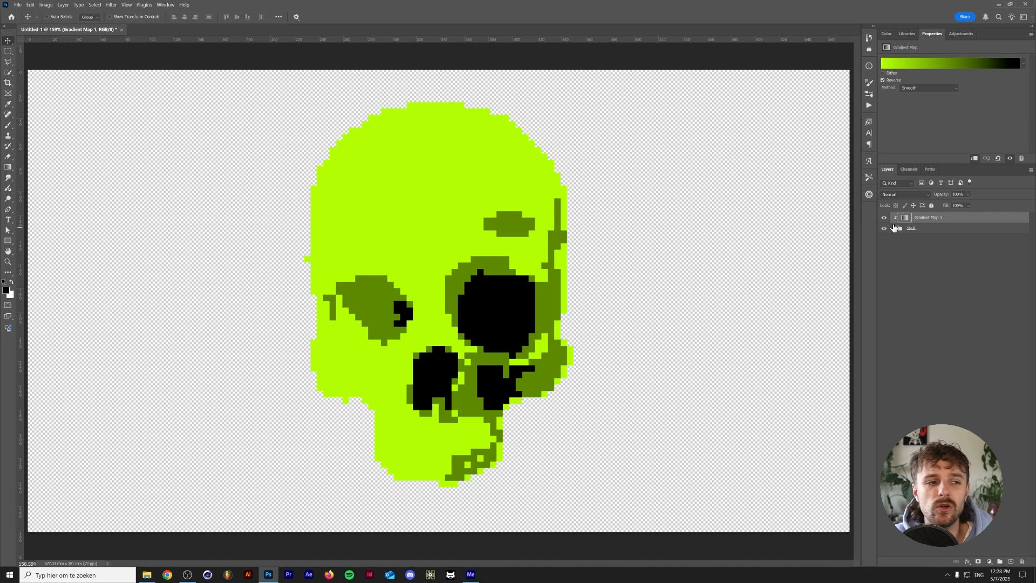
pyautogui.moveTo(915, 217)
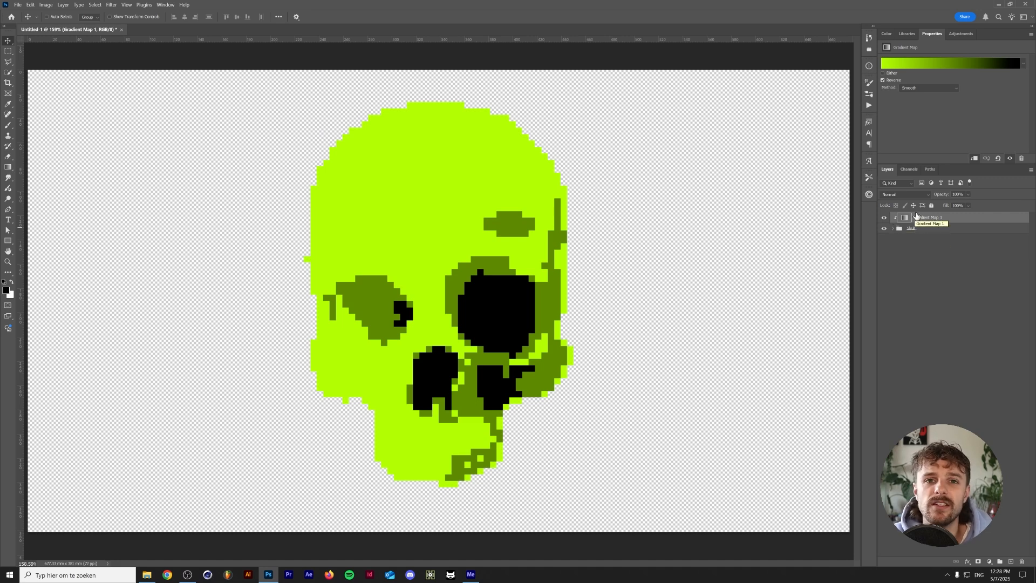
pyautogui.click(951, 62)
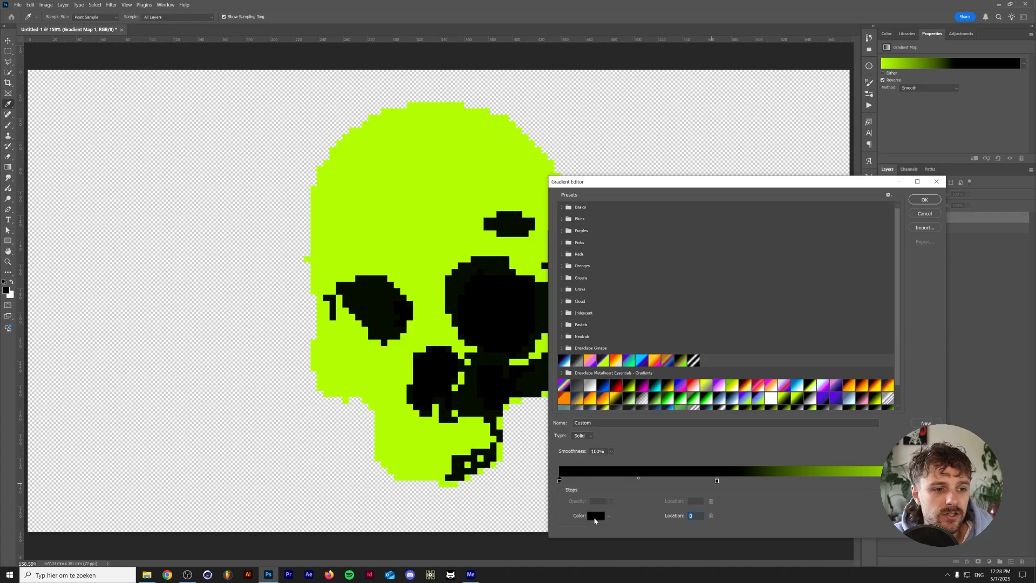
# Add a purple middle stop to the gradient, giving lime, purple and black tones
pyautogui.click(595, 516)
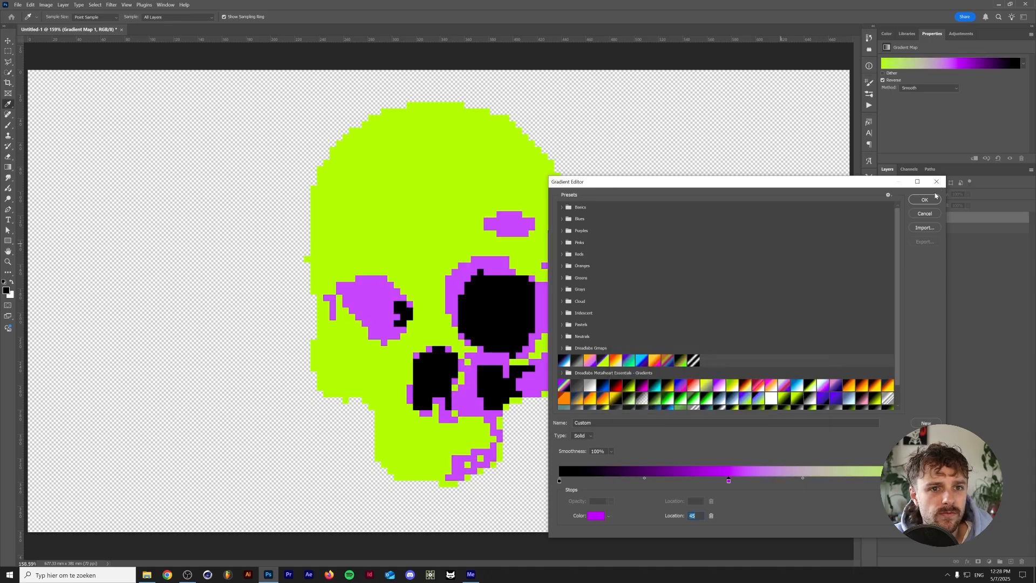
pyautogui.click(924, 199)
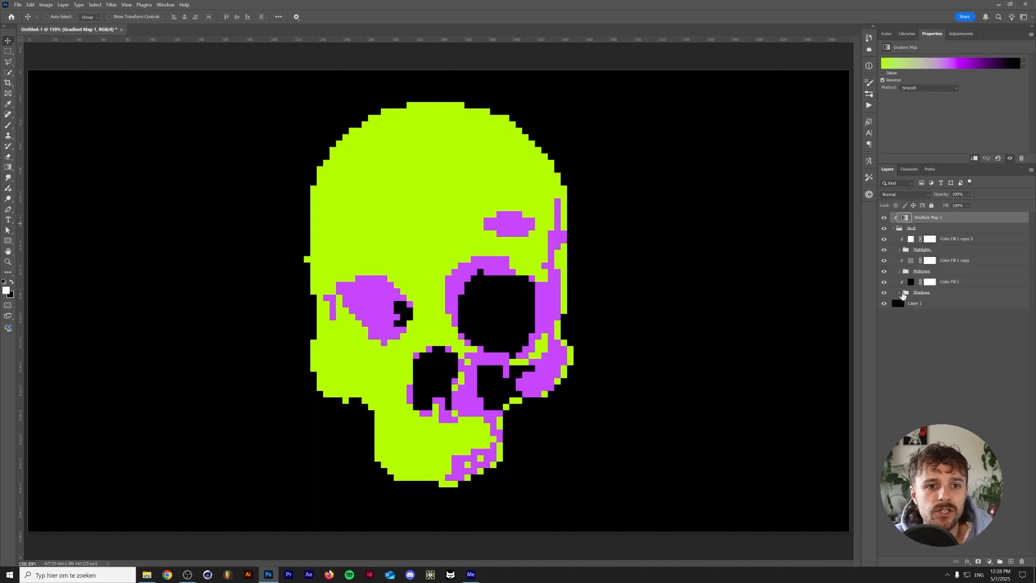
# Add a Stroke outline inside the Skull smart object and raise the Midtones threshold to 174
pyautogui.click(905, 292)
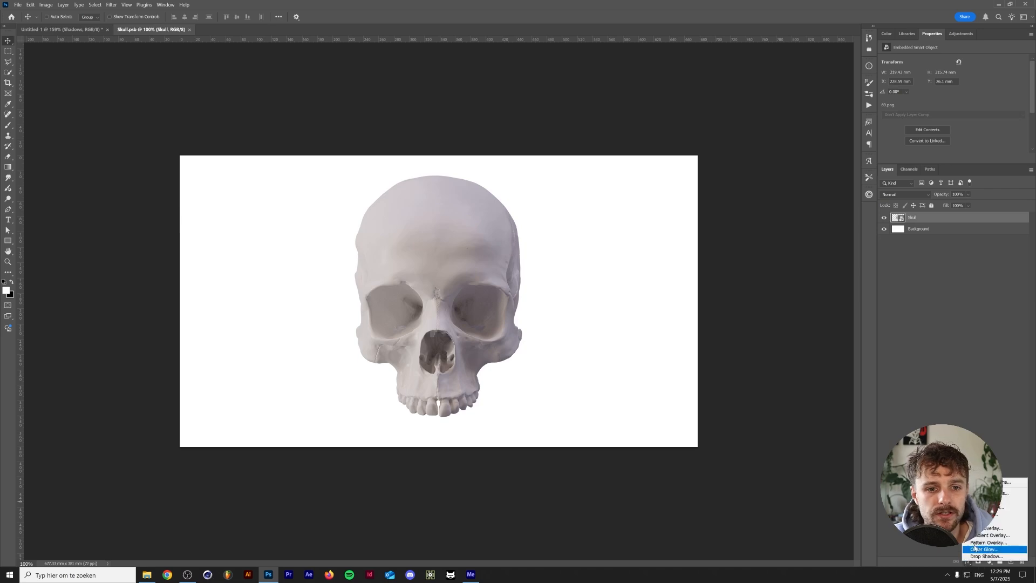
pyautogui.click(985, 550)
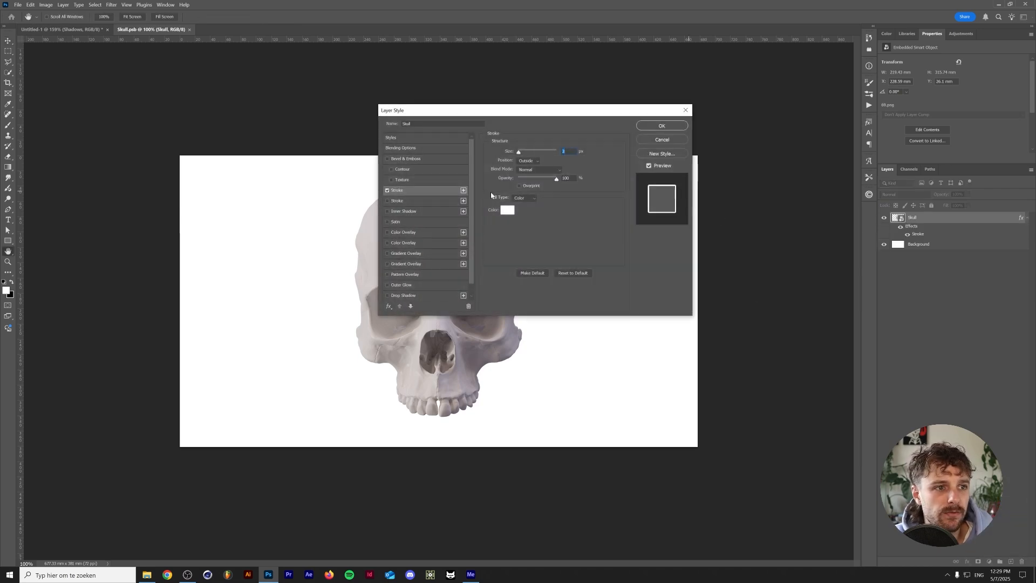
pyautogui.click(508, 210)
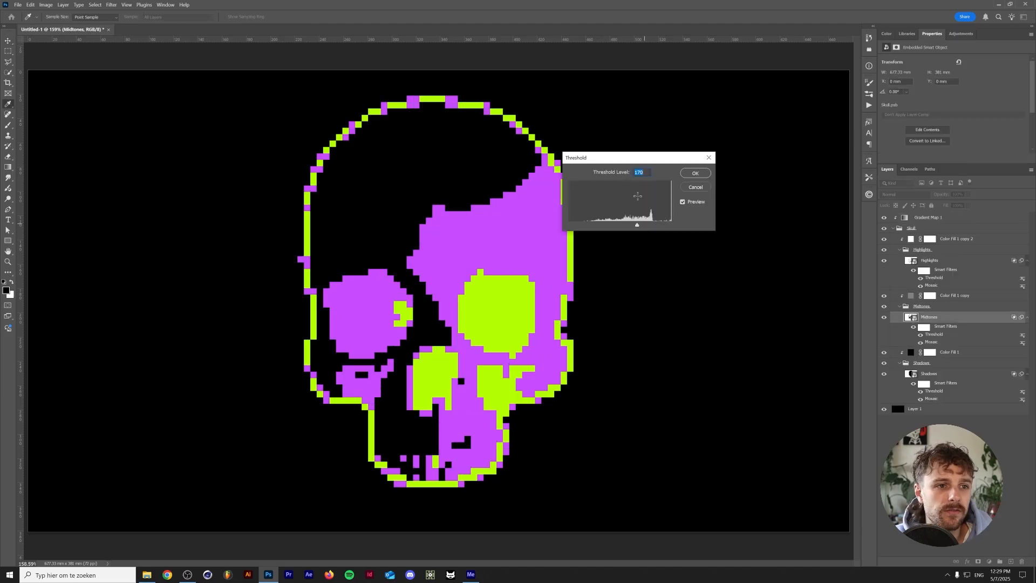
pyautogui.moveTo(637, 225); pyautogui.dragTo(639, 224)
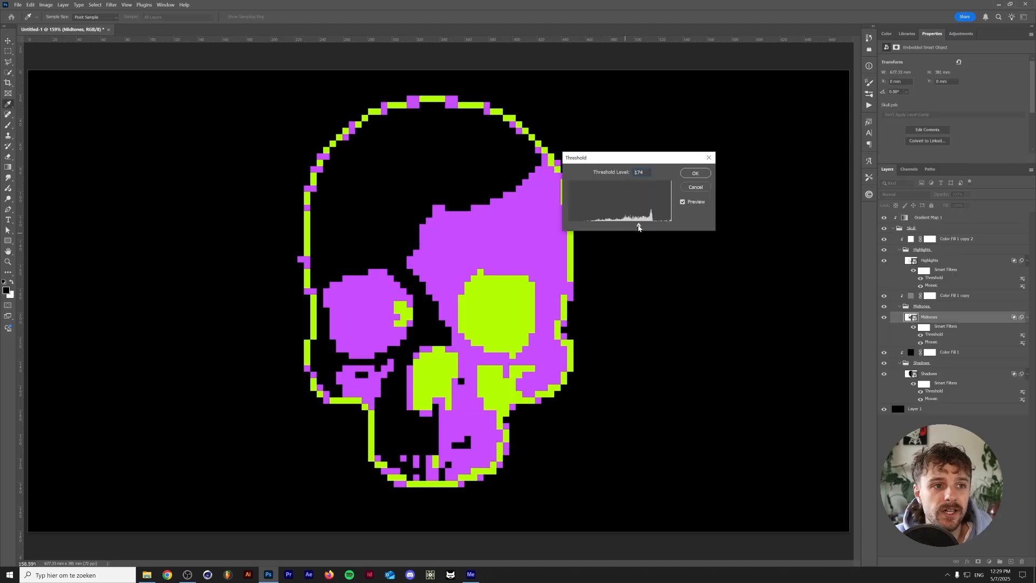